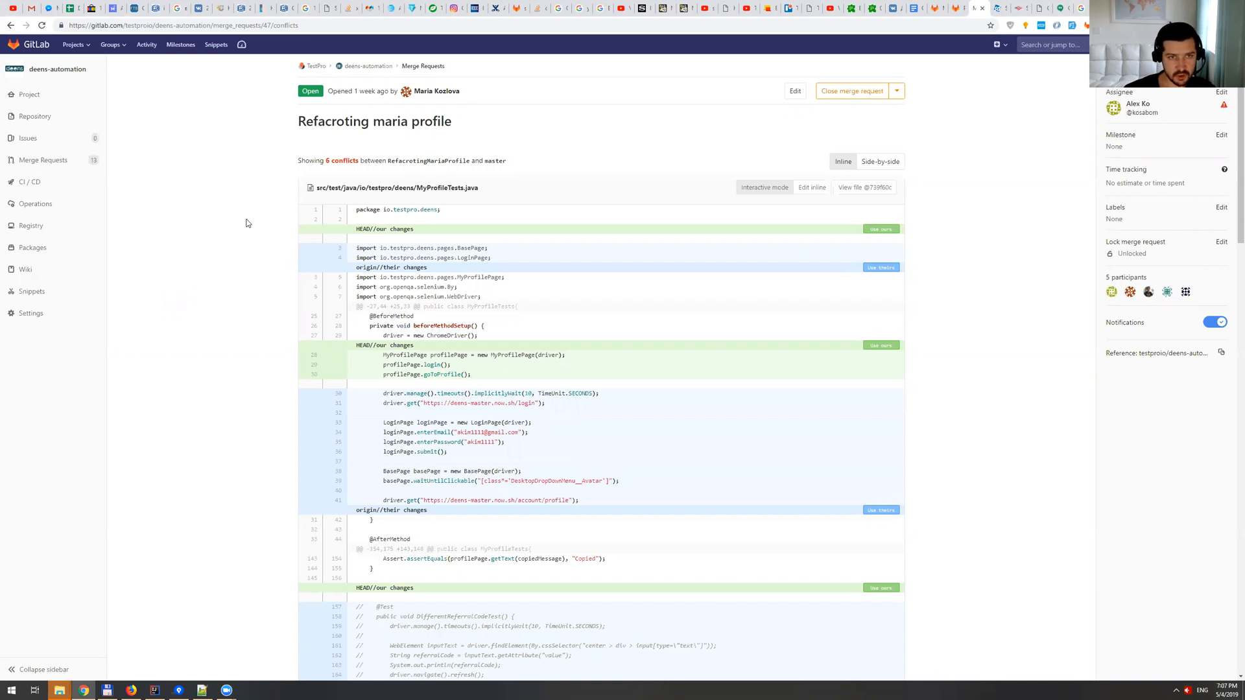
mouse_move(466, 221)
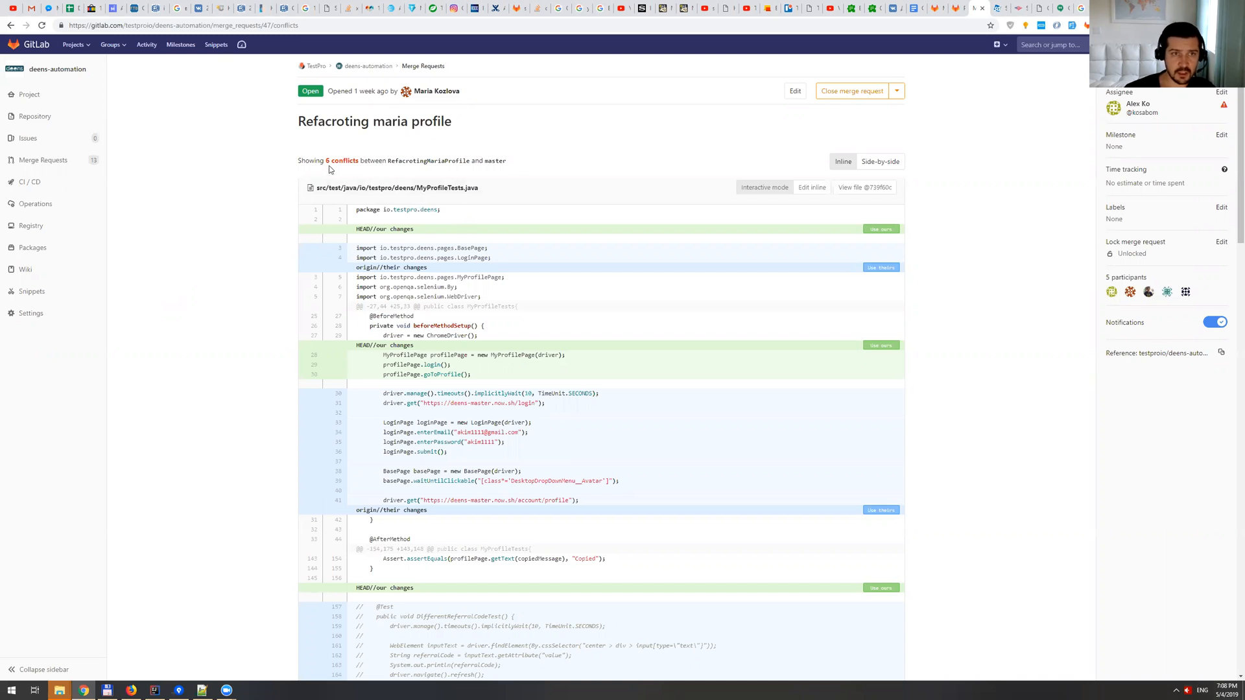
Pull origin/master into the current RefacrotingMariaProfile branch via the Pull dialog.
scroll("down", 3)
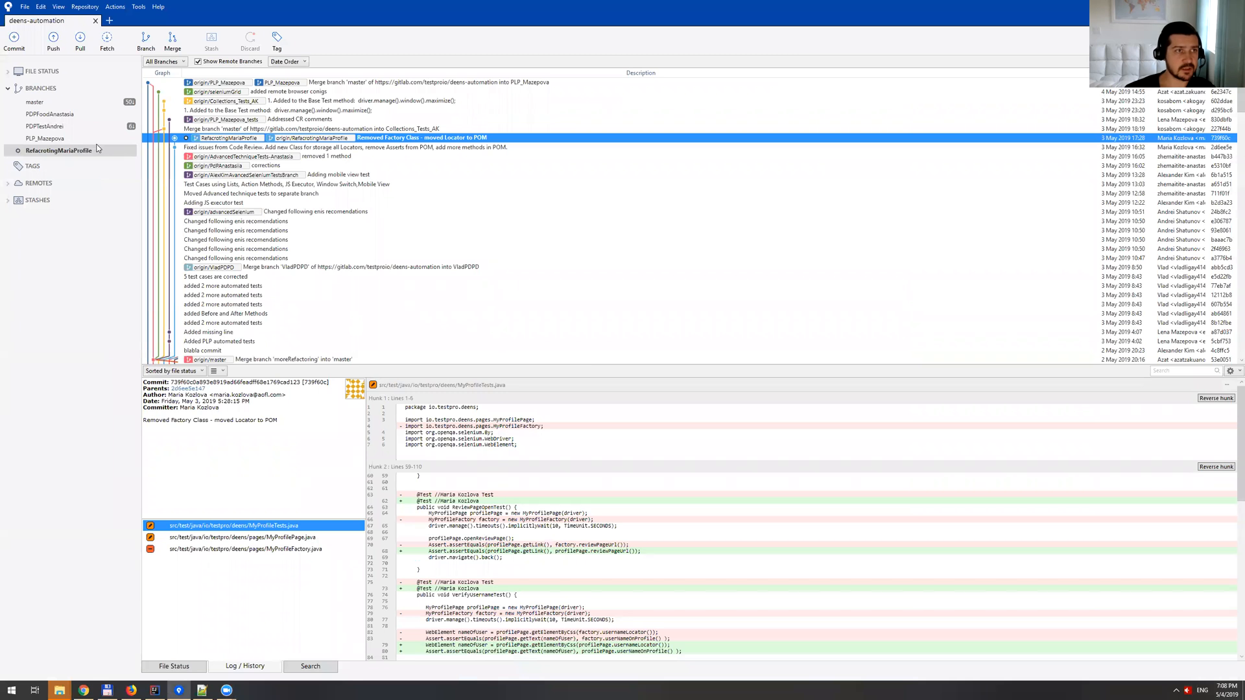
left_click(79, 40)
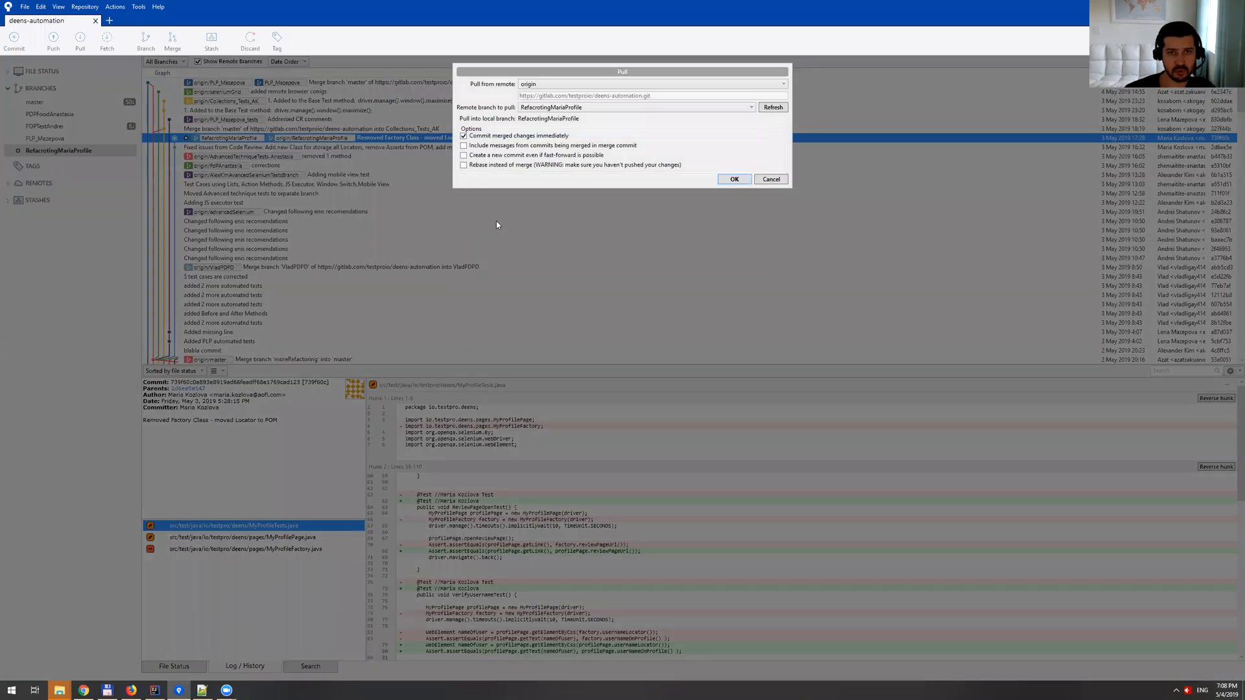
left_click(627, 118)
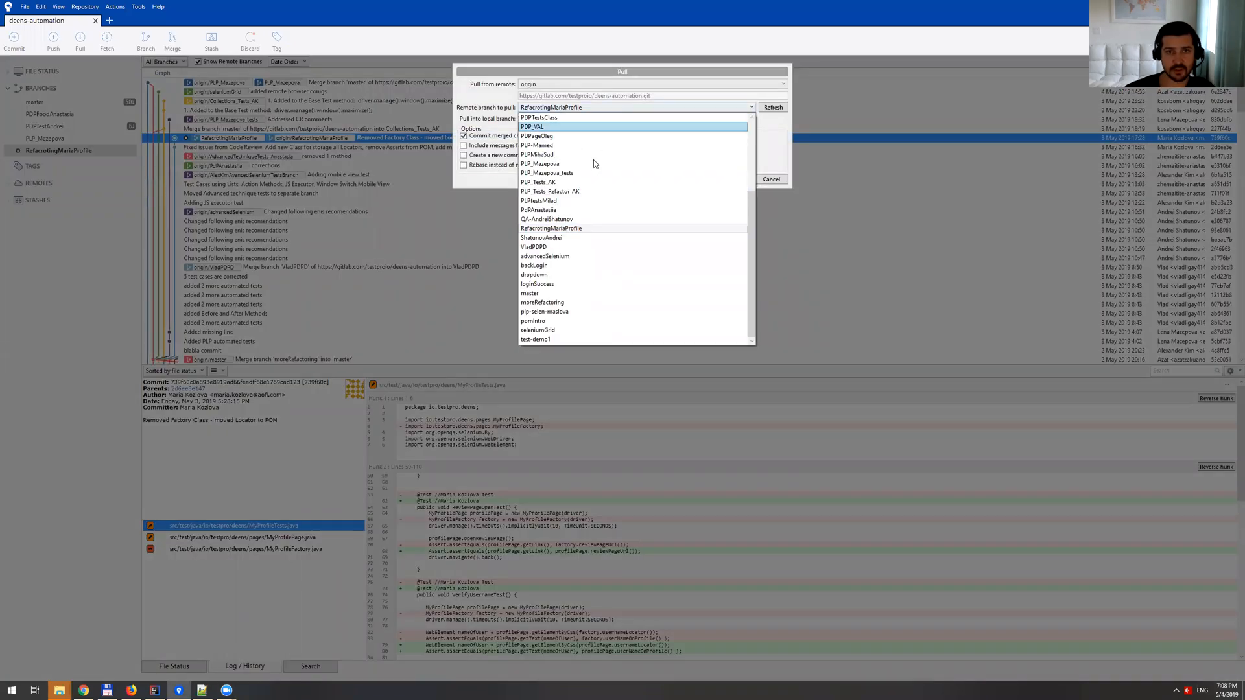
left_click(529, 294)
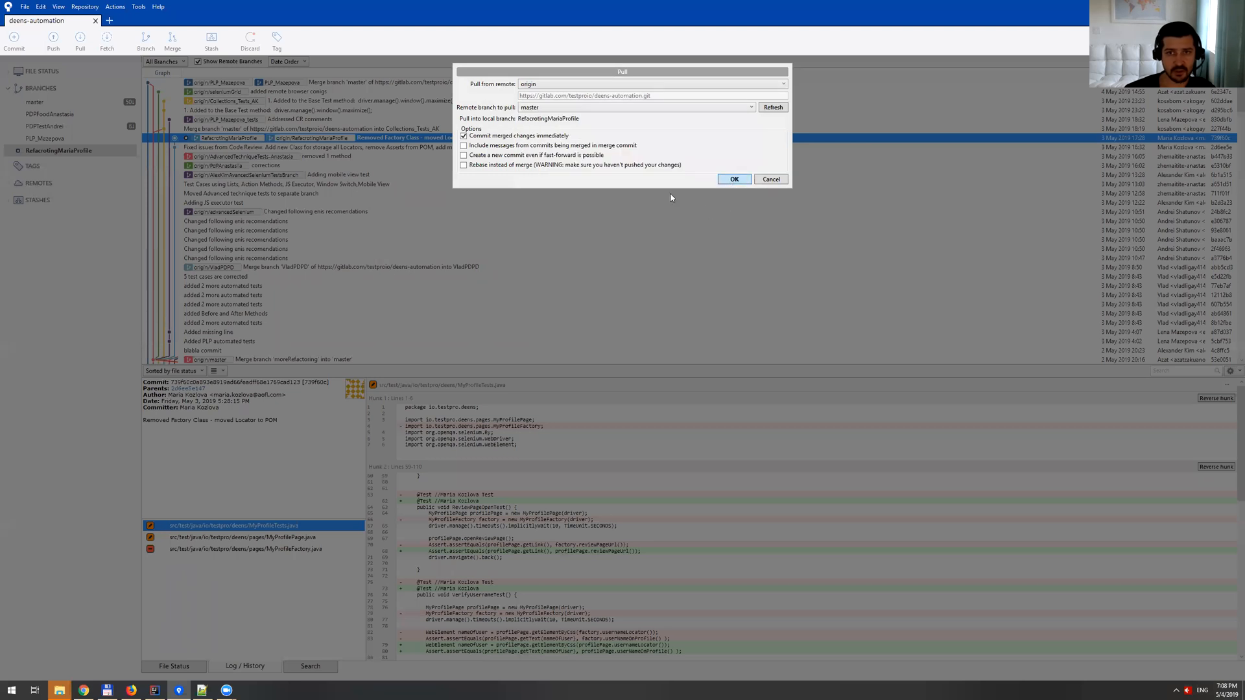
left_click(734, 179)
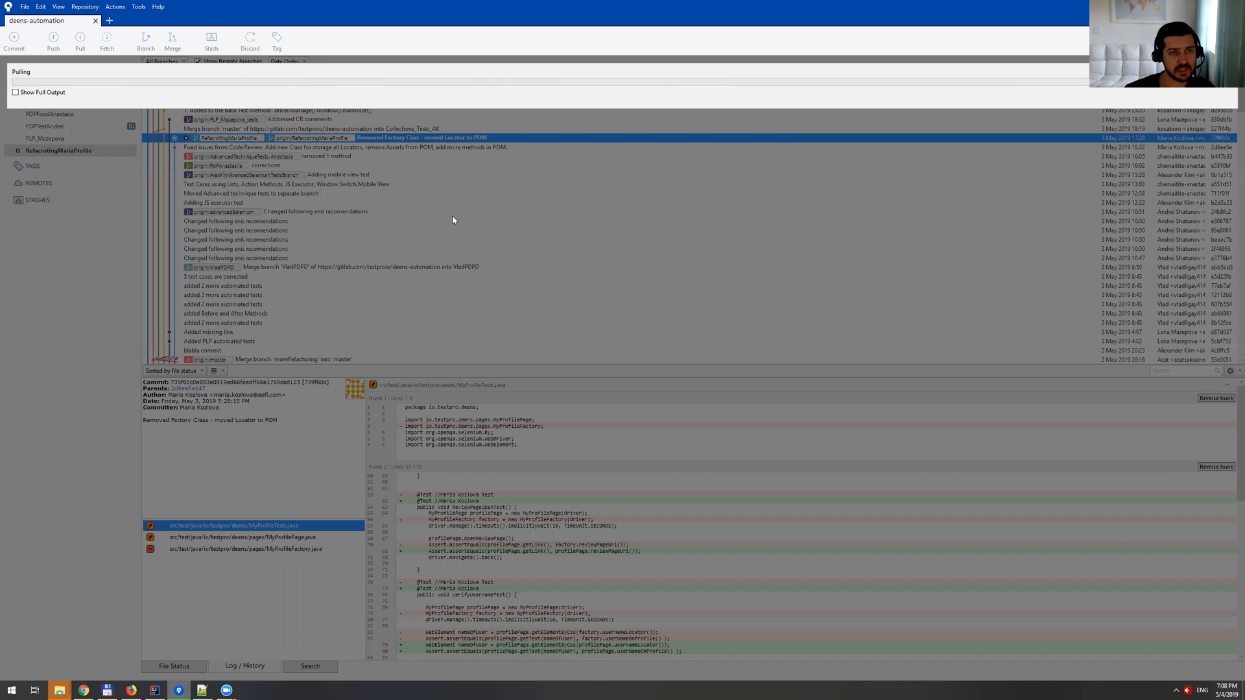
left_click(79, 40)
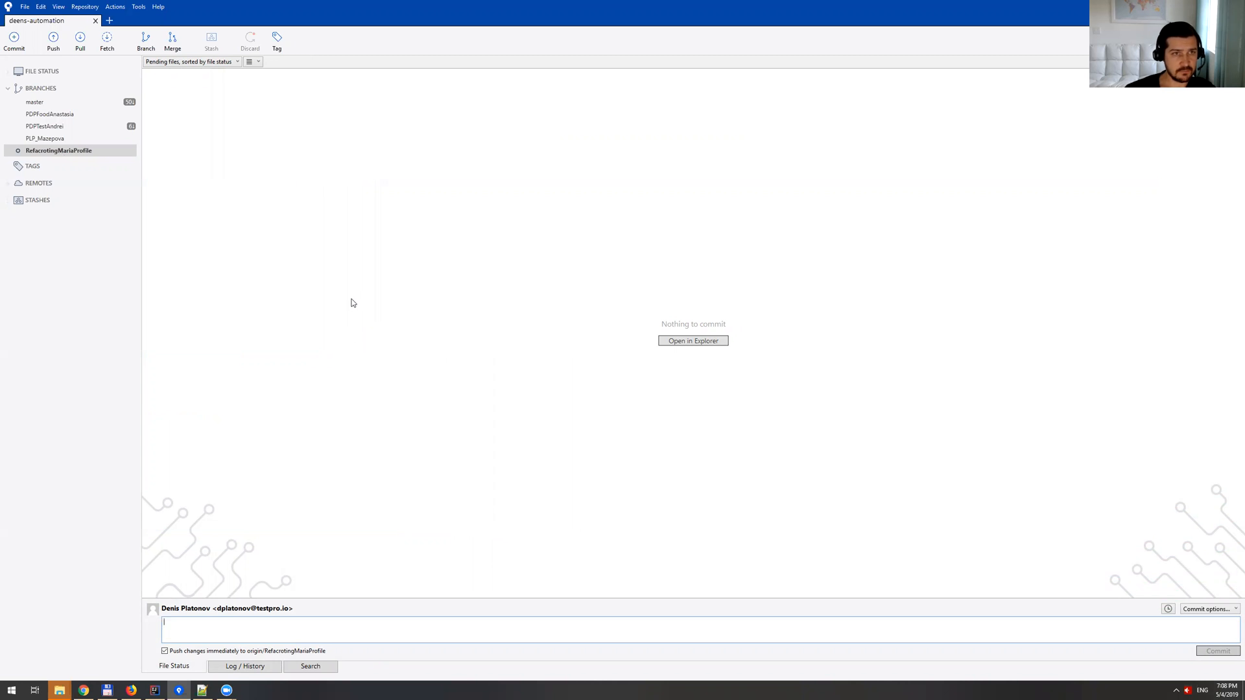
mouse_move(315, 259)
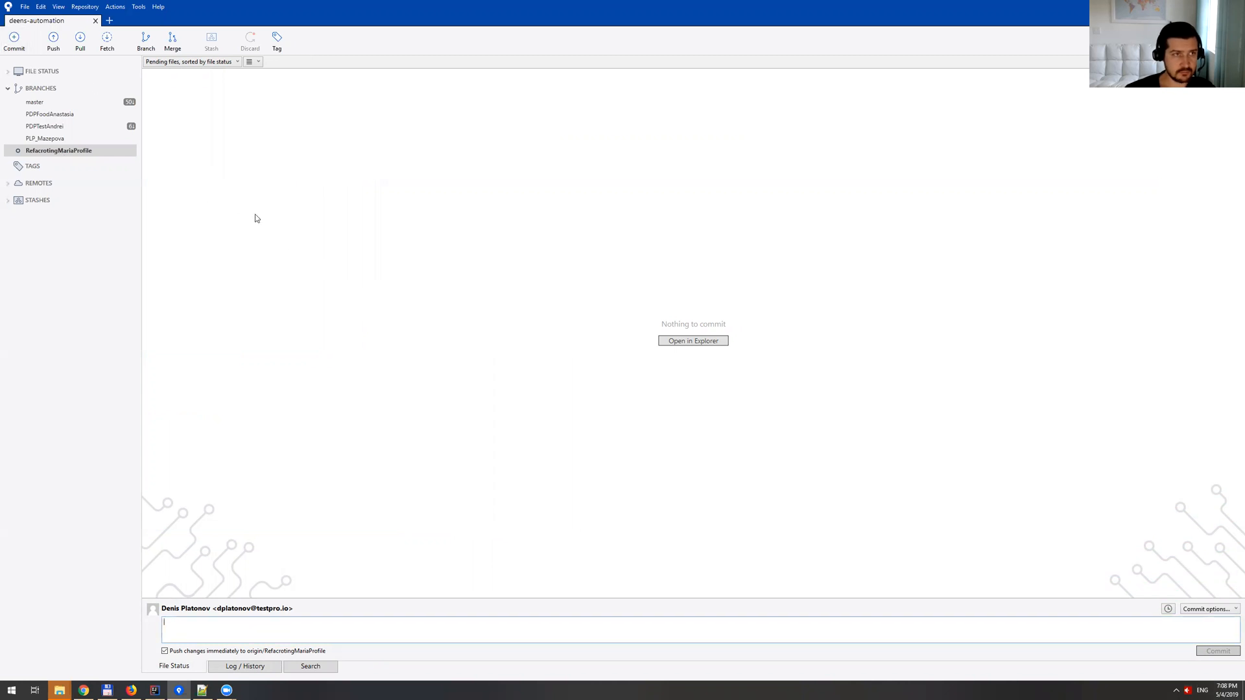
Show the File Status view with MyProfileTests.java and MyProfilePage.java unstaged as conflicted.
left_click(245, 666)
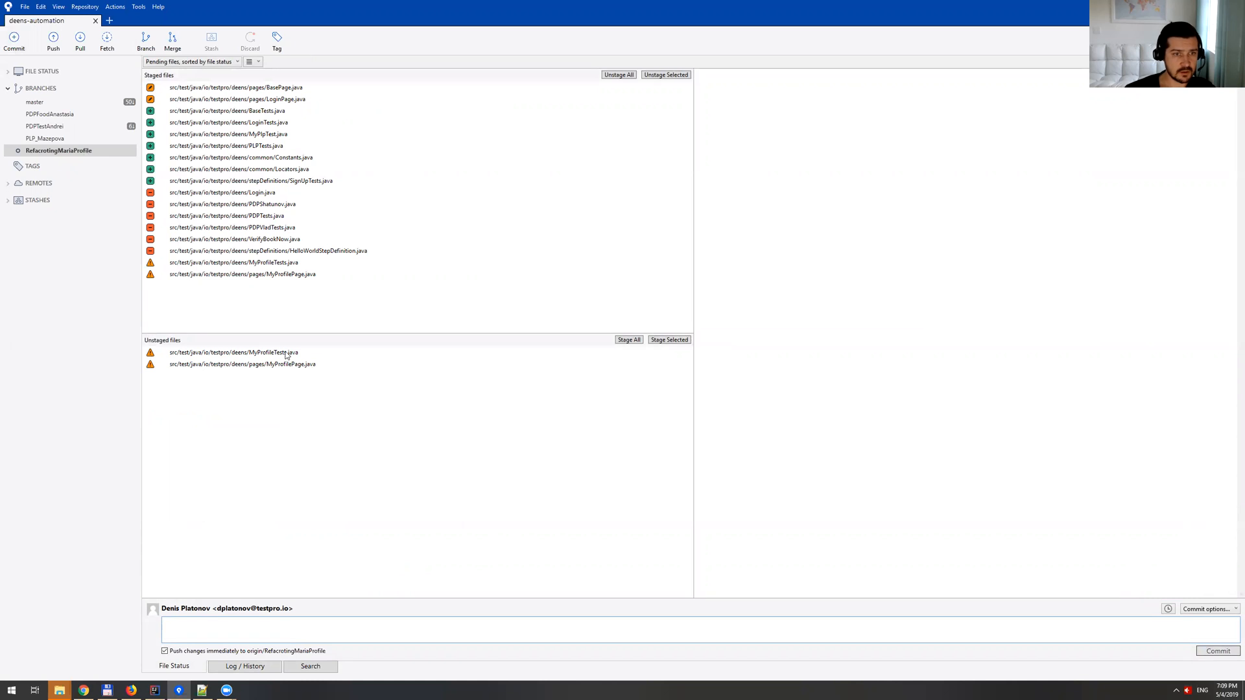
View the conflict diffs of MyProfileTests.java and MyProfilePage.java, then bring up actions for MyProfilePage.java.
left_click(233, 351)
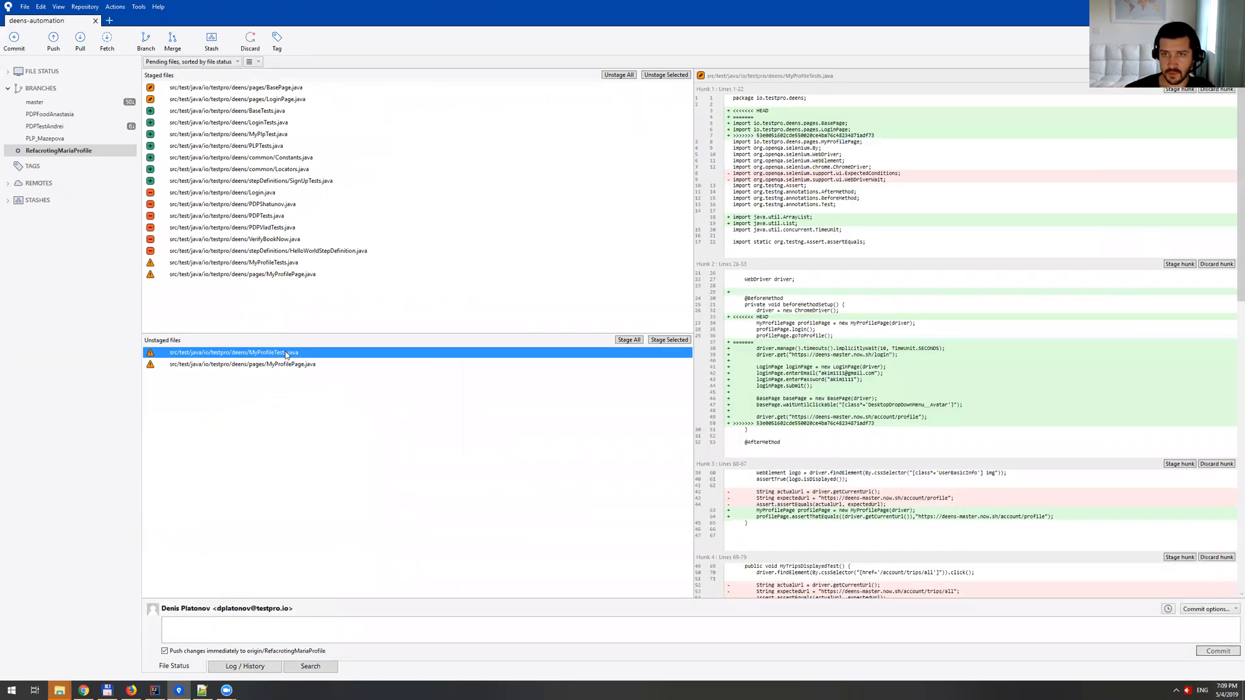
left_click(241, 363)
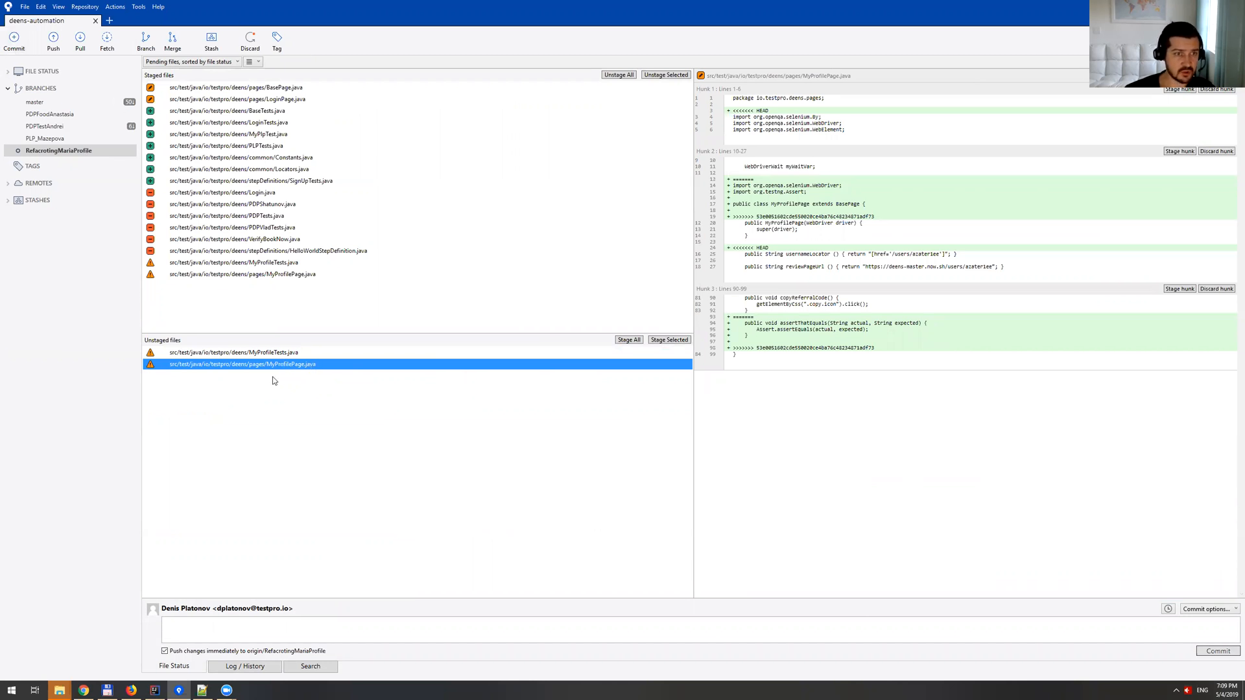
right_click(241, 363)
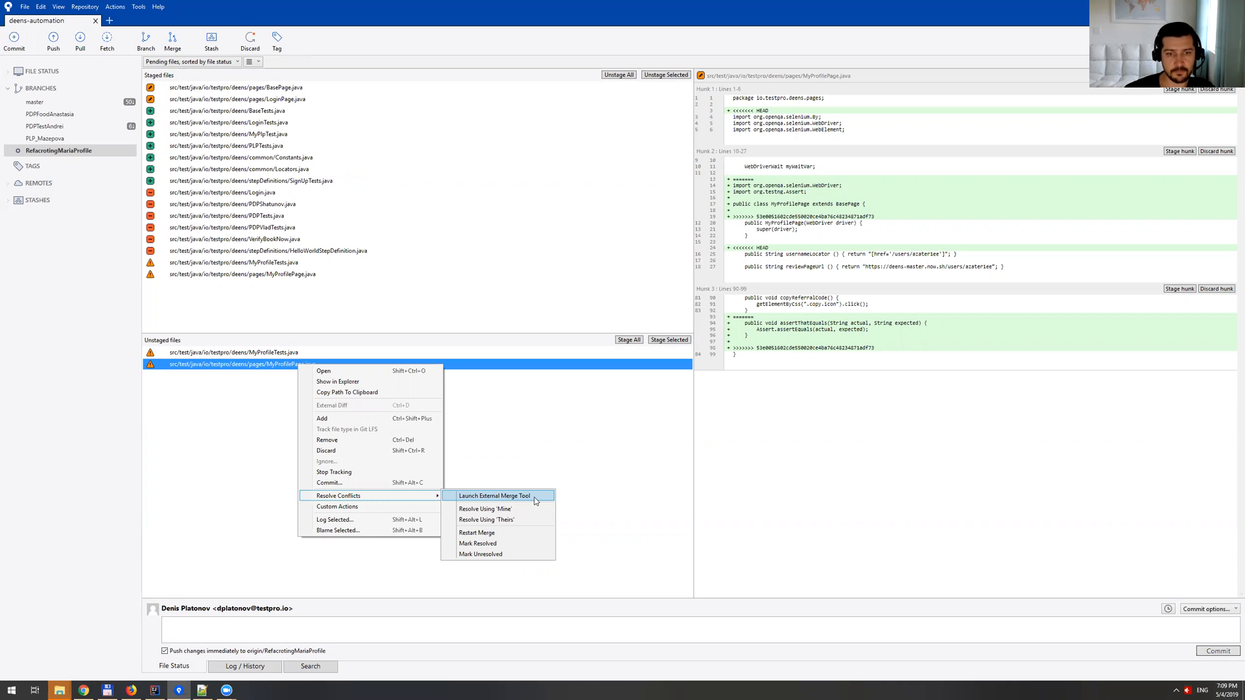
Launch the external merge for MyProfilePage.java and find assertThatEquals in the incoming version.
left_click(494, 495)
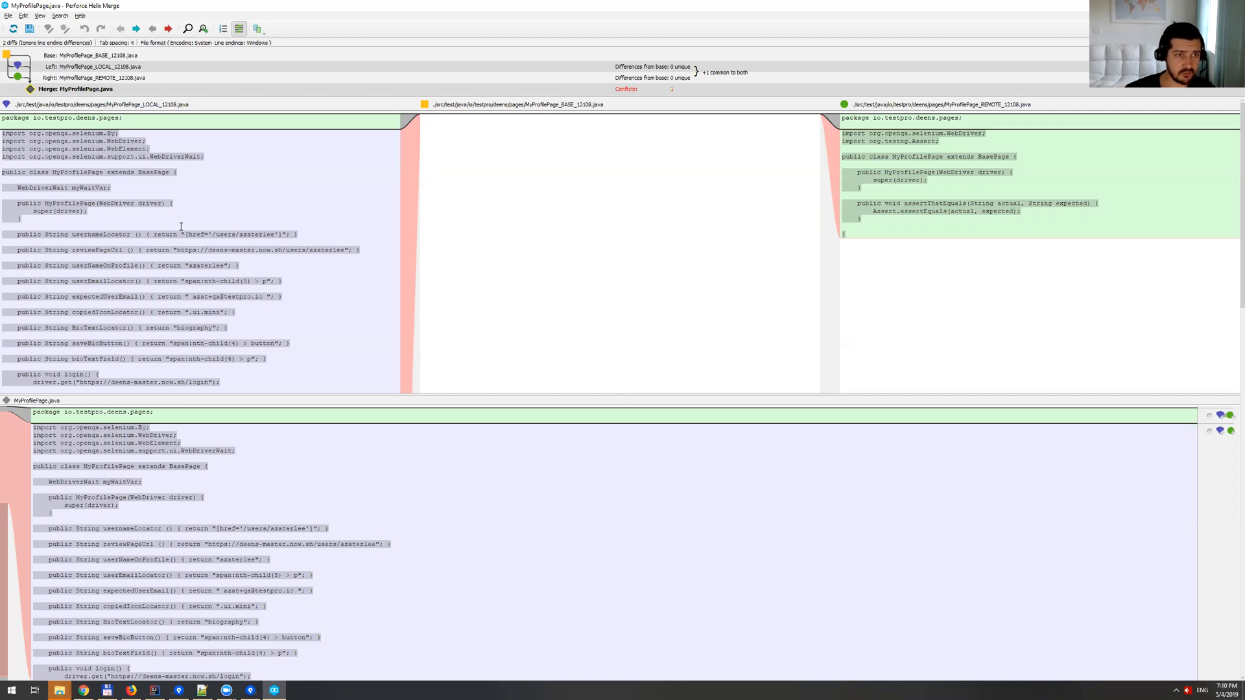
mouse_move(539, 216)
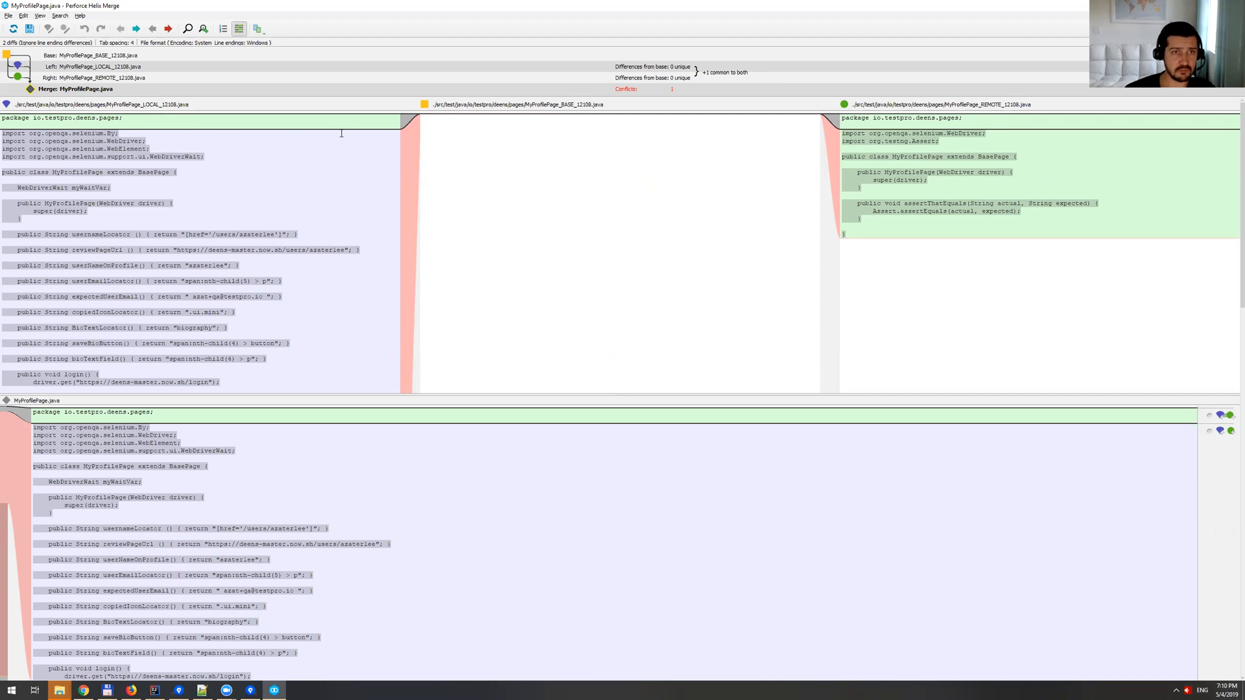
mouse_move(389, 153)
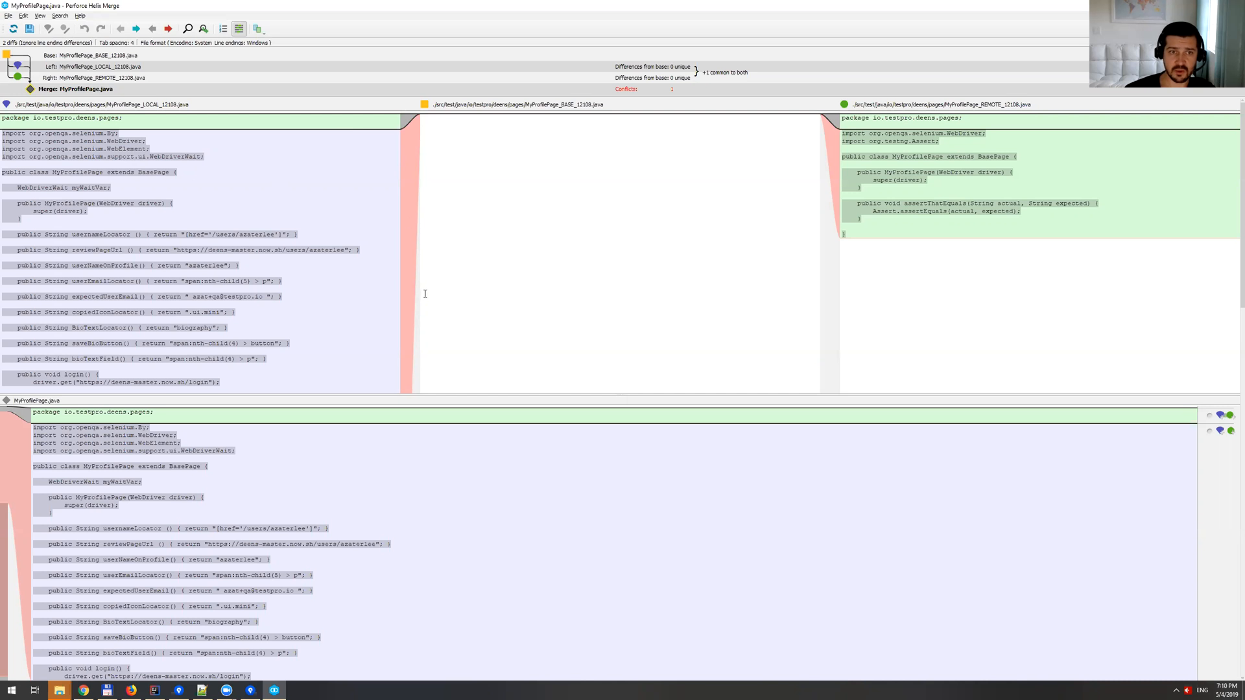
mouse_move(418, 200)
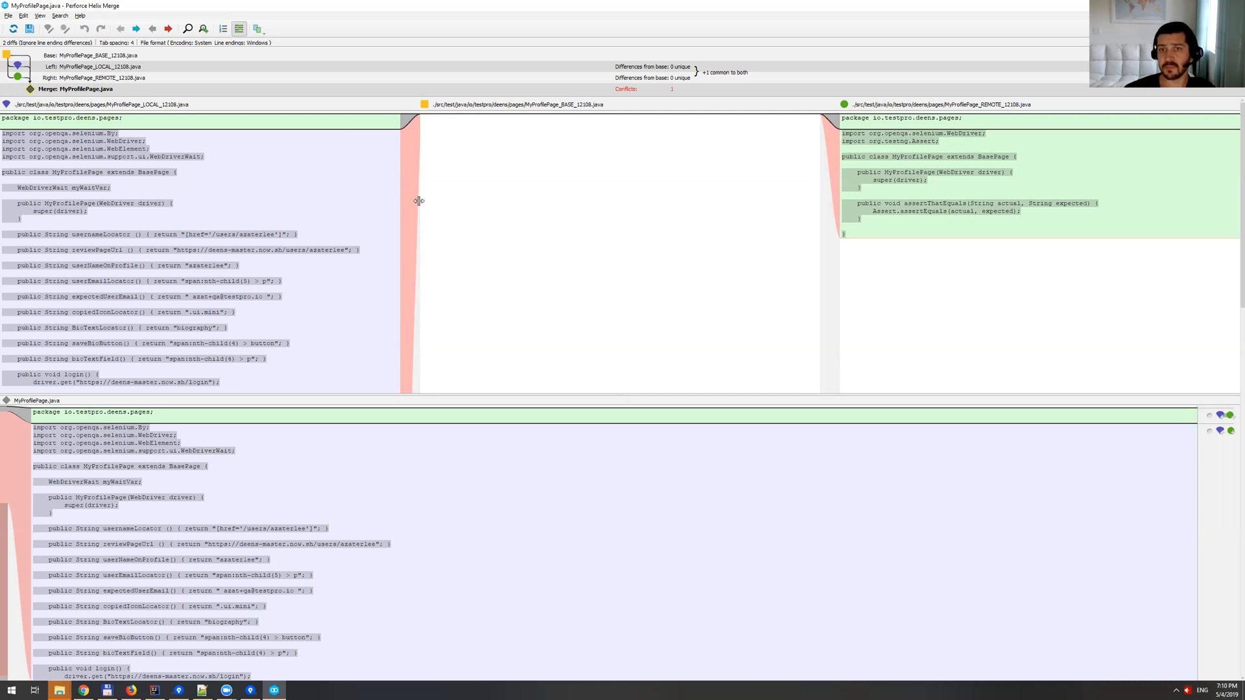
mouse_move(777, 151)
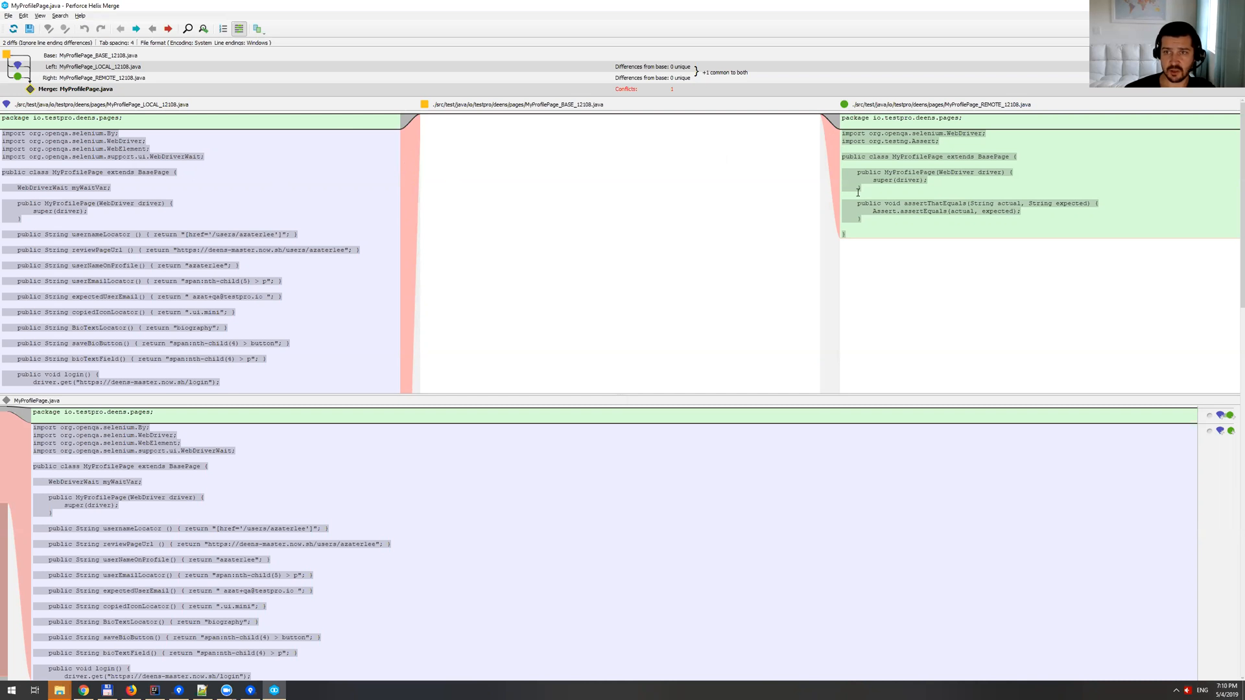
mouse_move(171, 238)
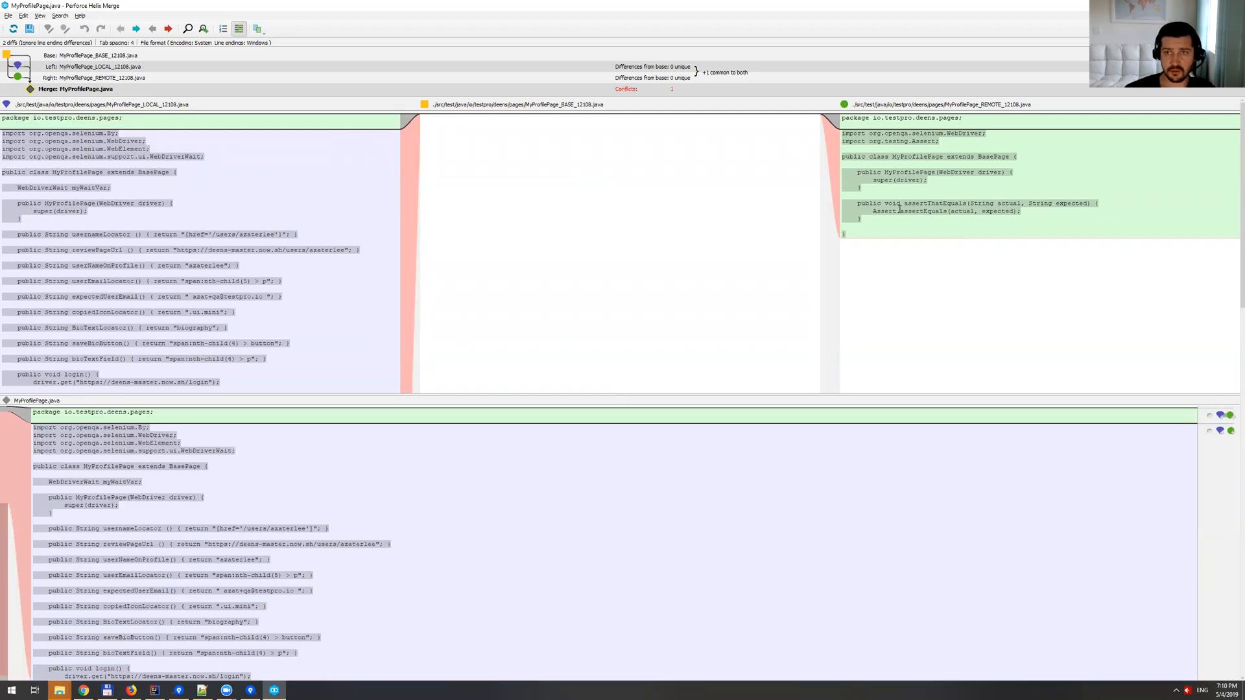
mouse_move(898, 199)
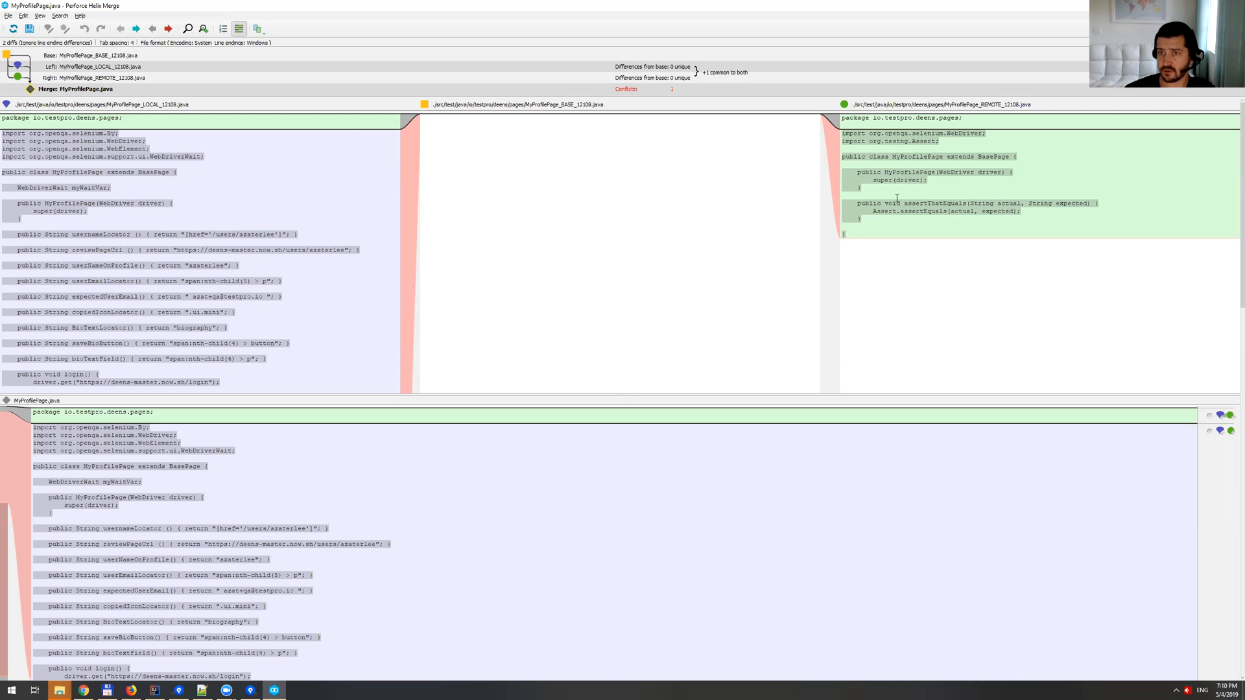
double_click(932, 204)
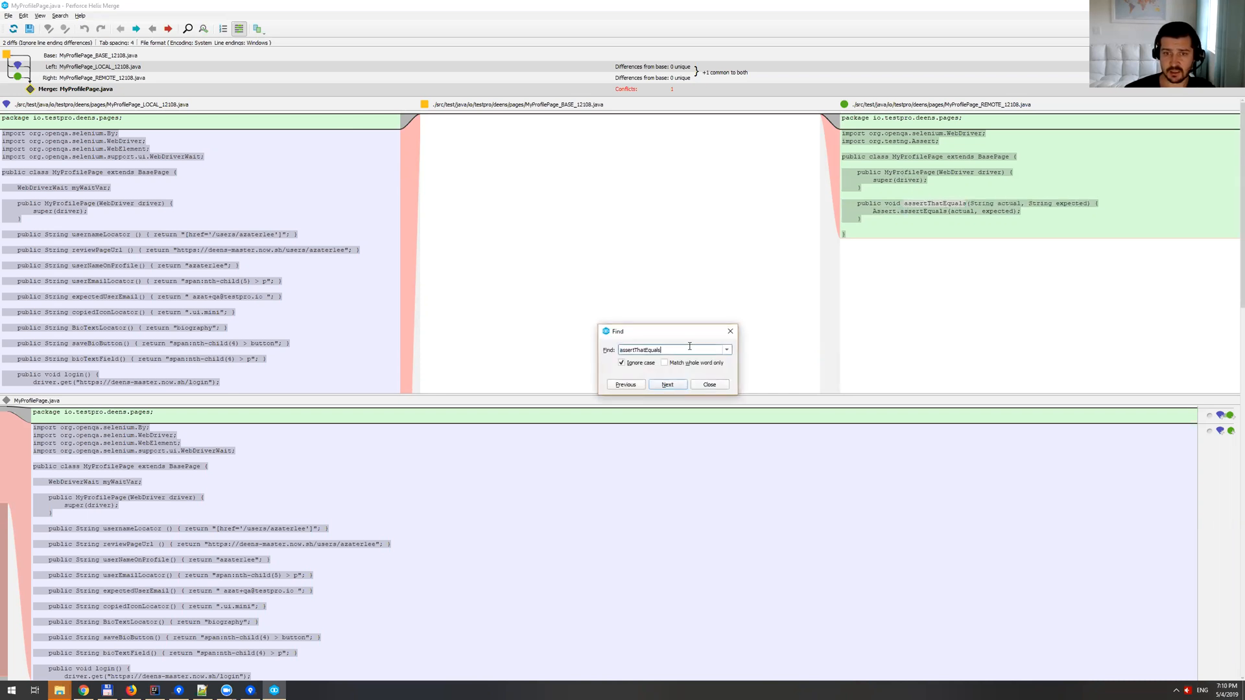
left_click(666, 383)
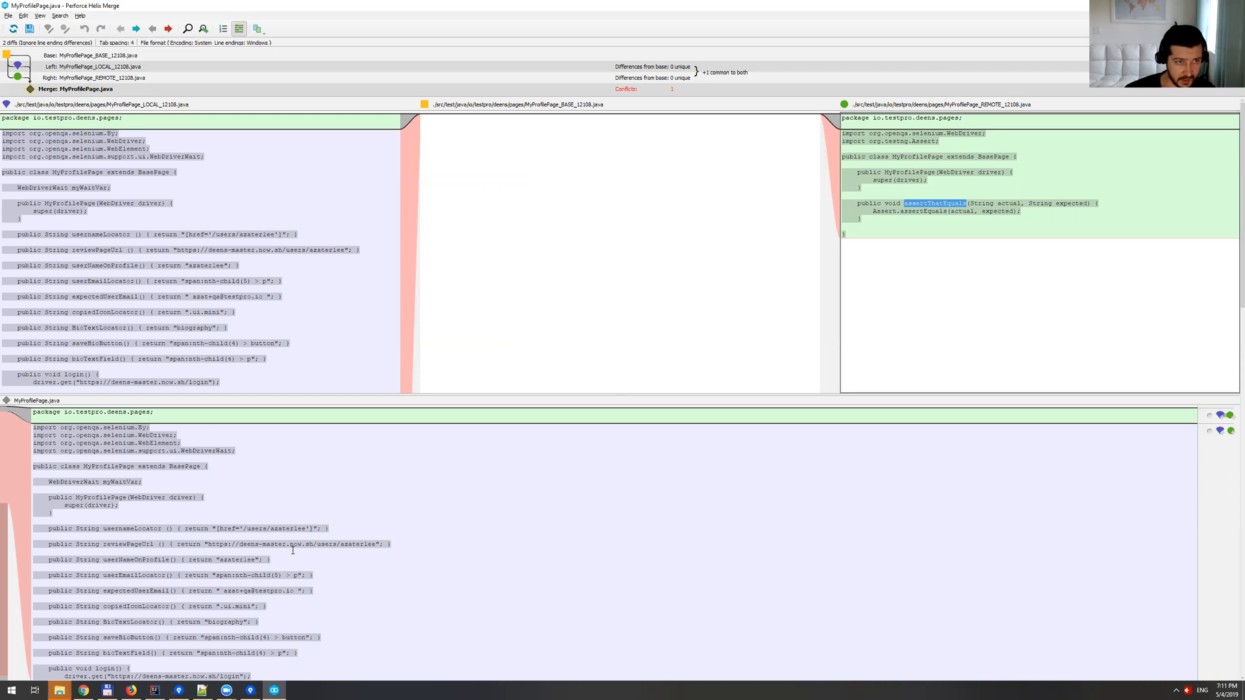
Include the assertThatEquals block and move the Assert import up into the top import list.
scroll("down", 3)
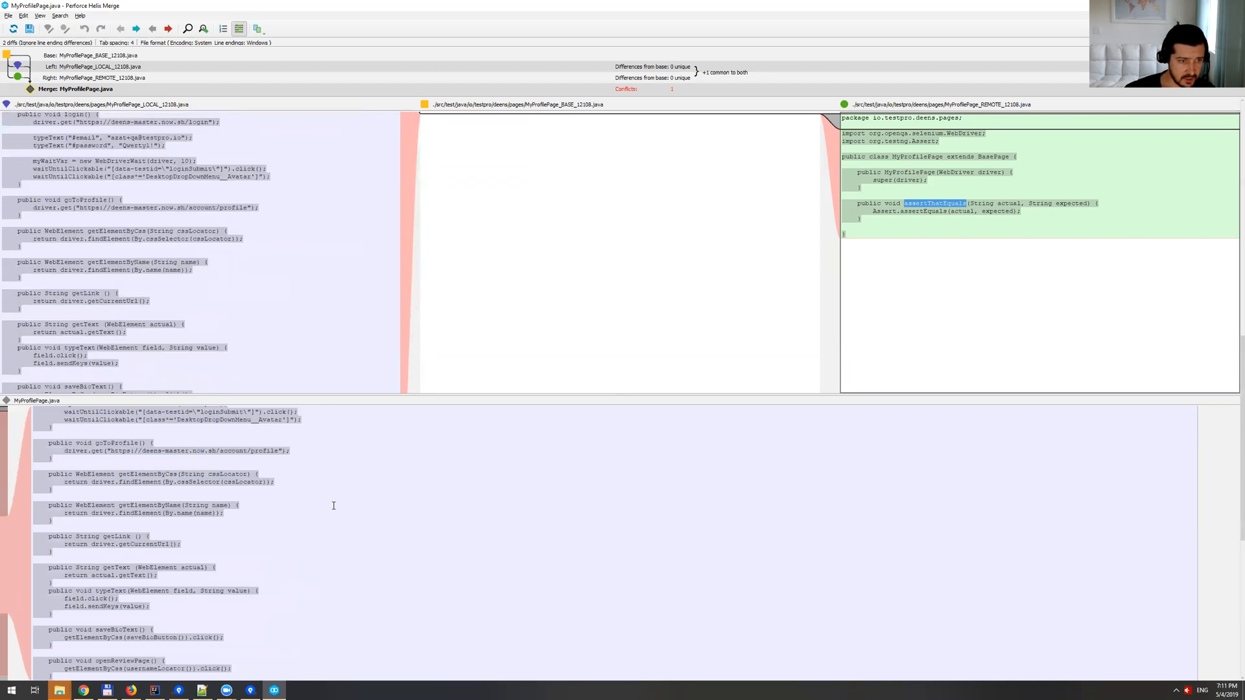
scroll("down", 3)
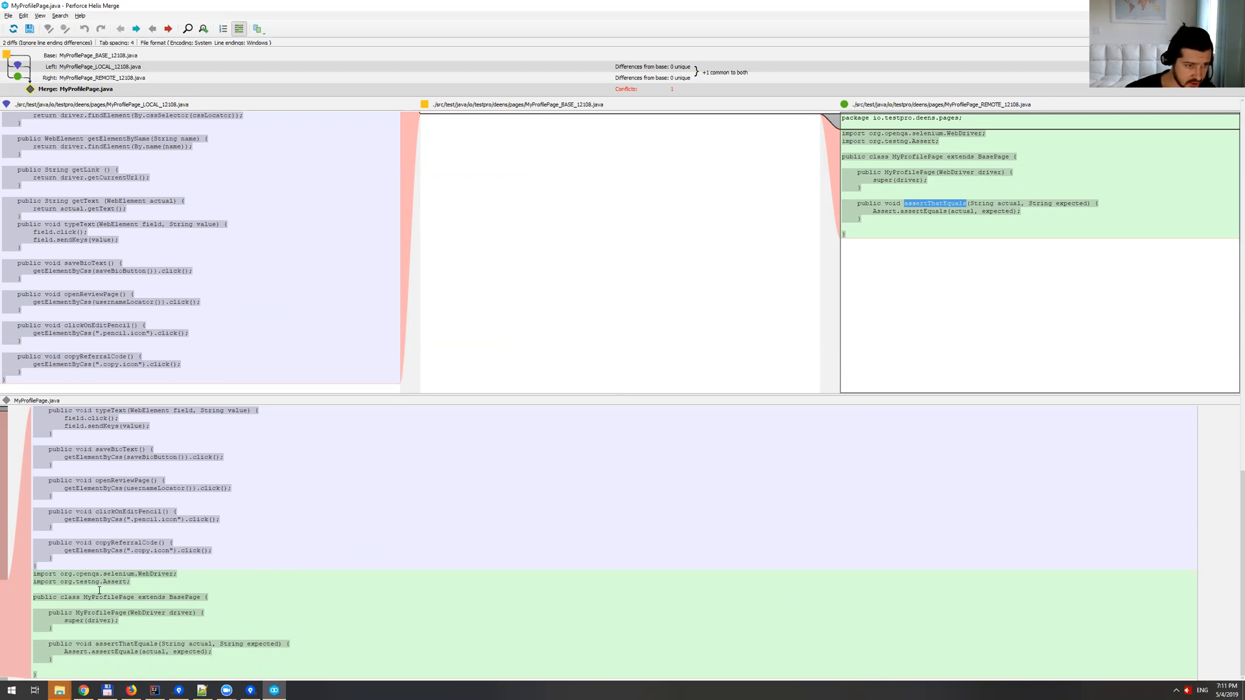
mouse_move(104, 612)
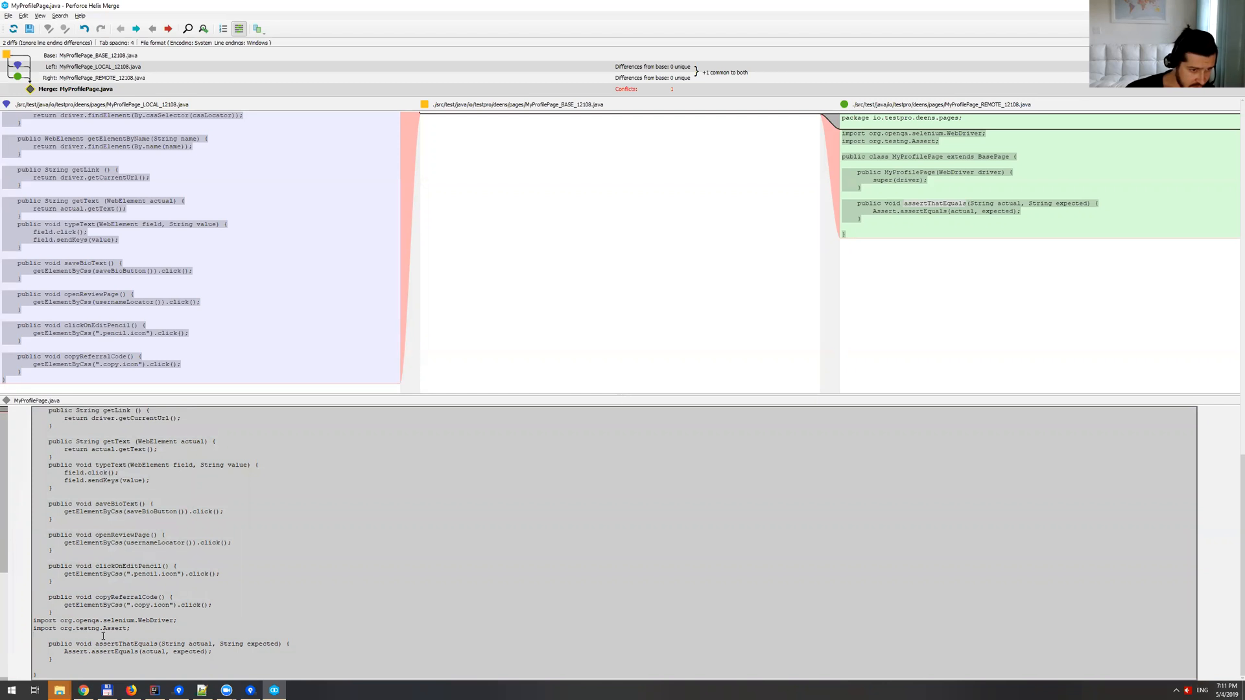
double_click(79, 627)
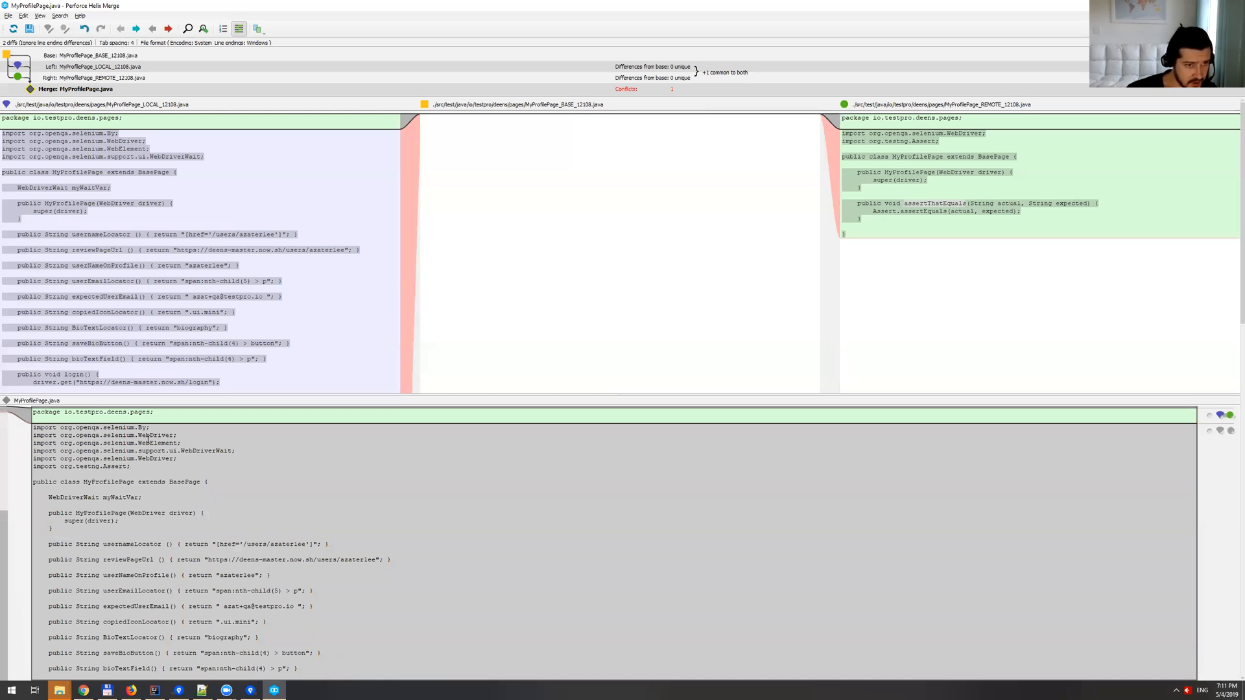
double_click(156, 457)
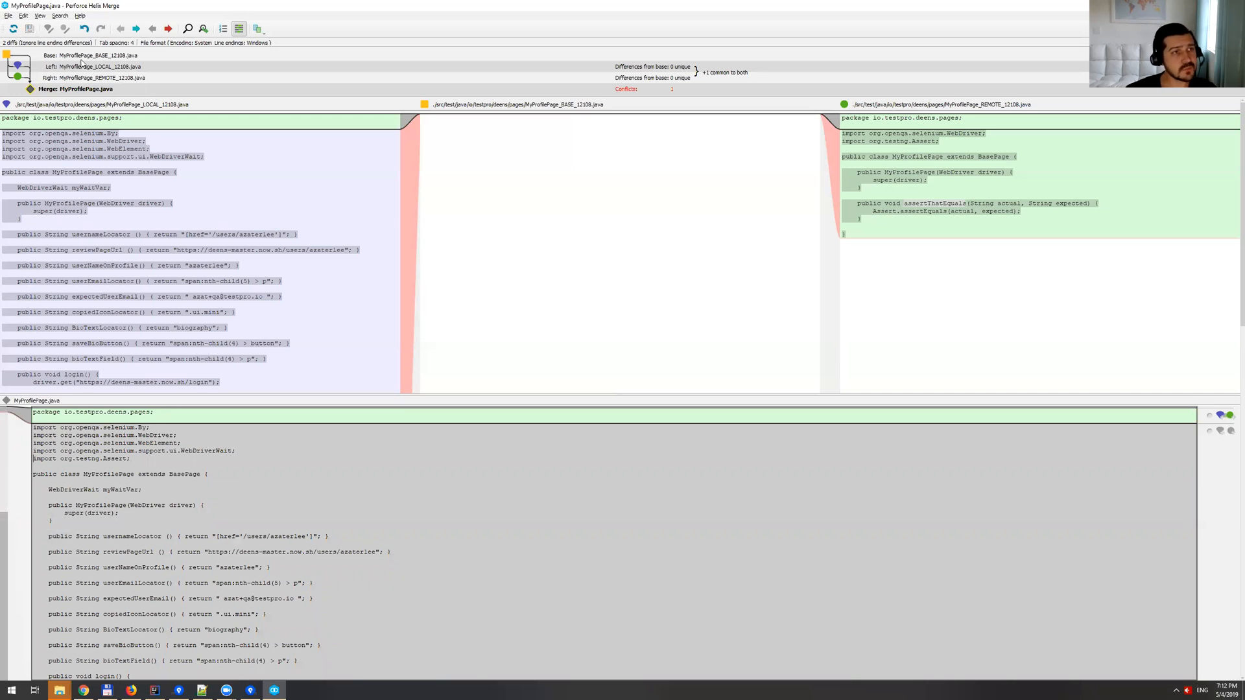
Save the merged MyProfilePage.java and close P4Merge, returning to Sourcetree.
left_click(8, 16)
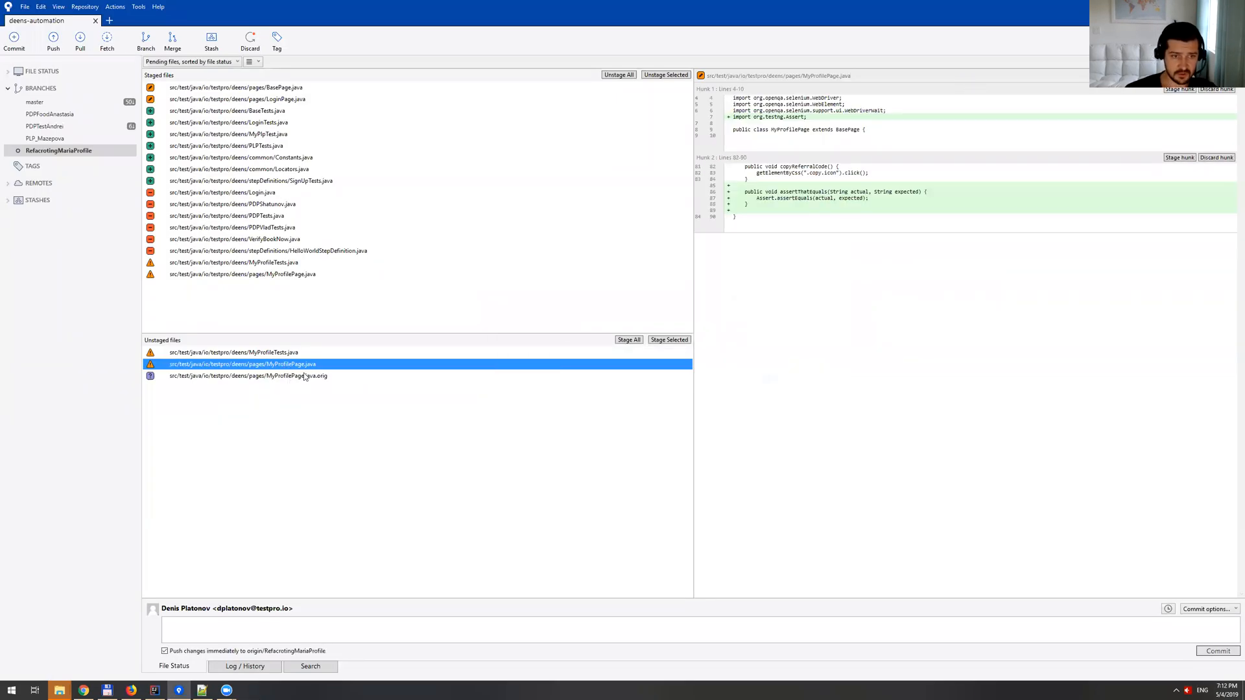
Remove the MyProfilePage.java.orig backup from Unstaged files and confirm the deletion.
left_click(248, 376)
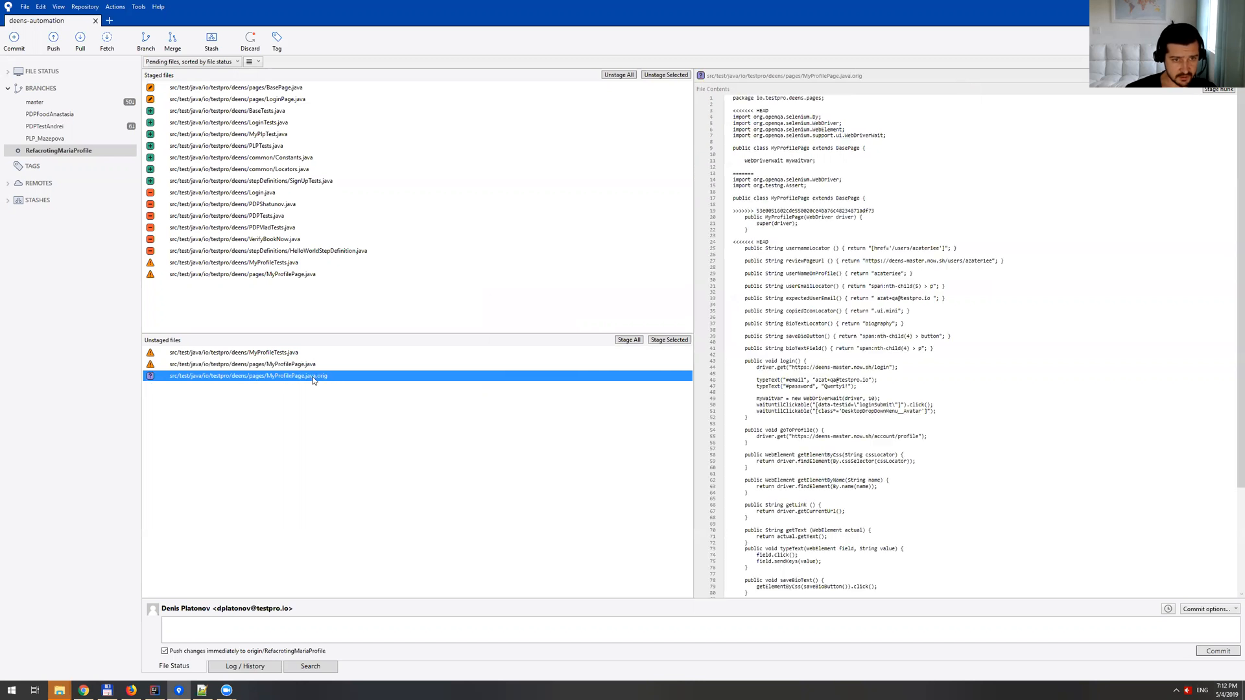
scroll("down", 3)
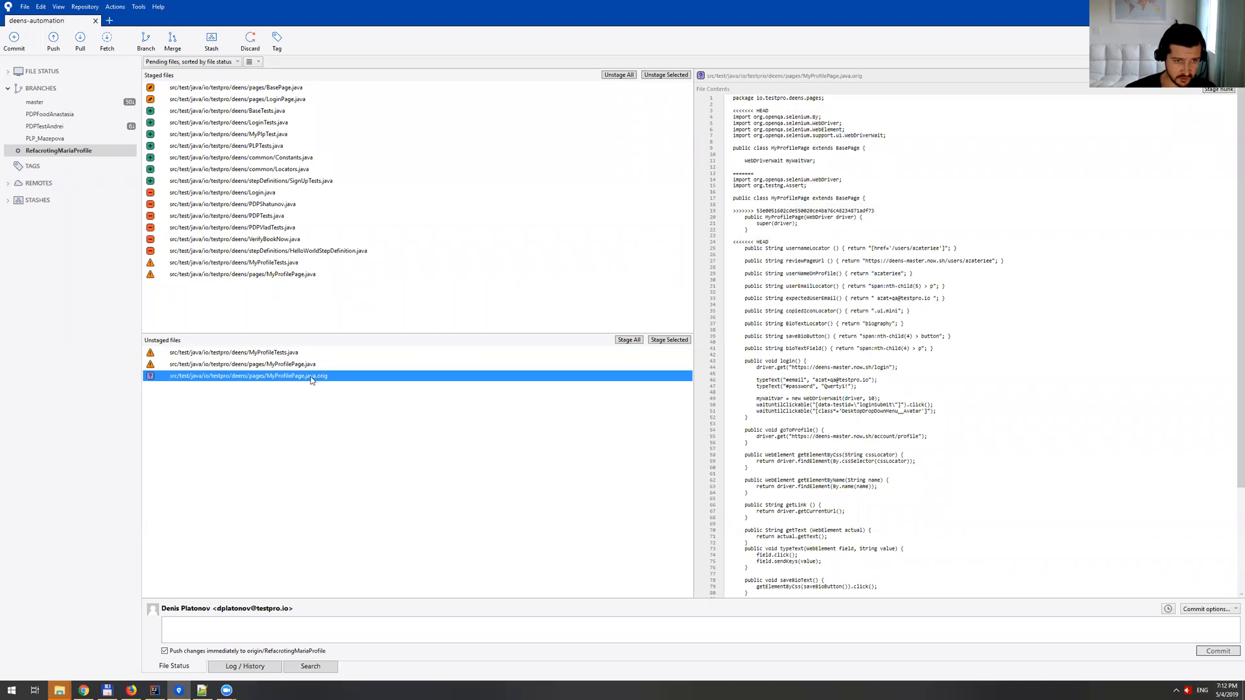
right_click(247, 376)
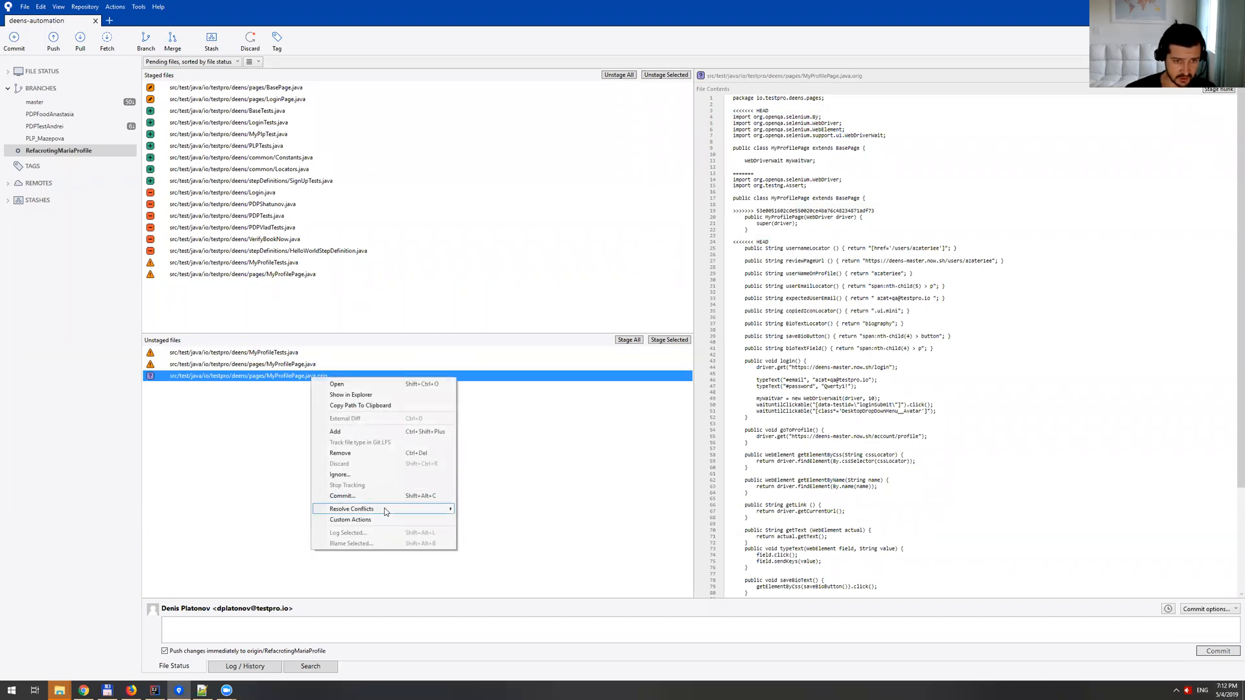
left_click(340, 452)
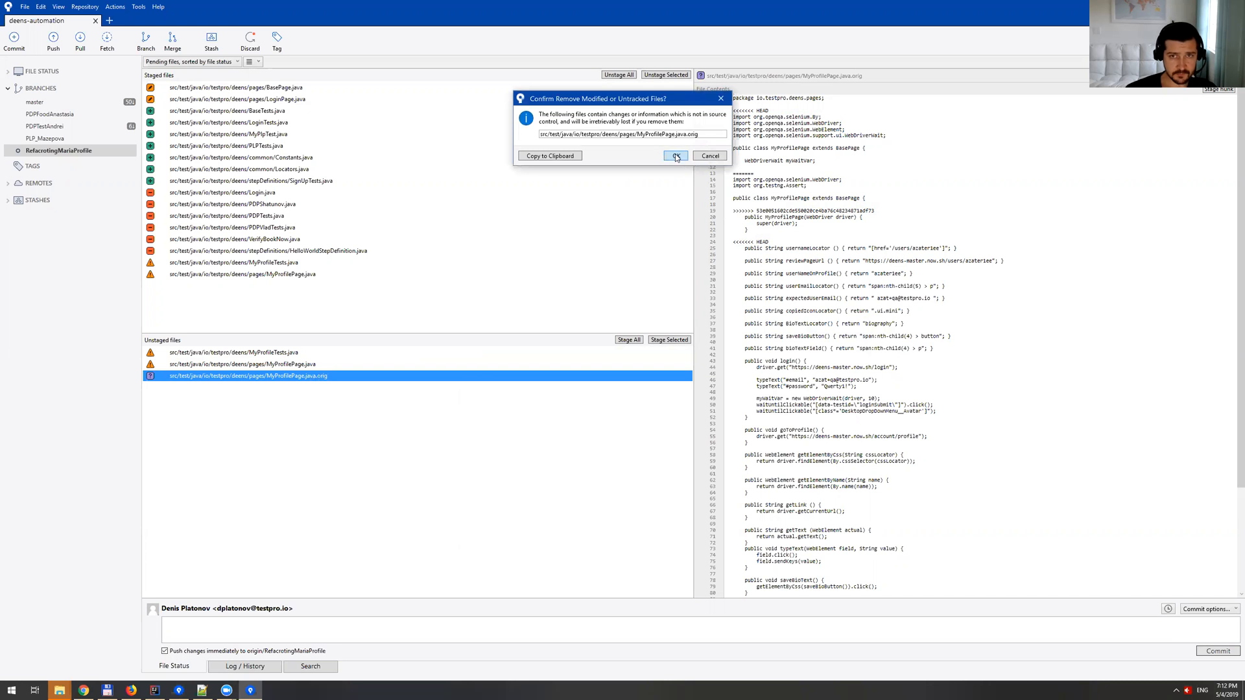
left_click(674, 156)
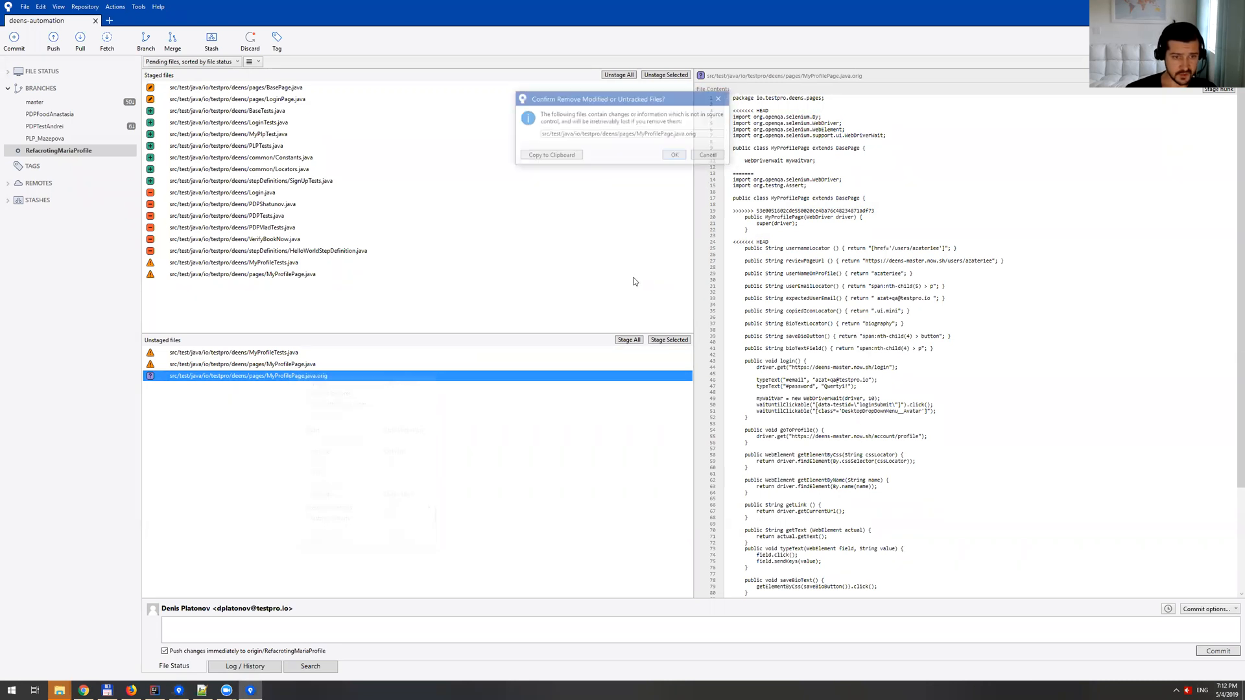
left_click(707, 155)
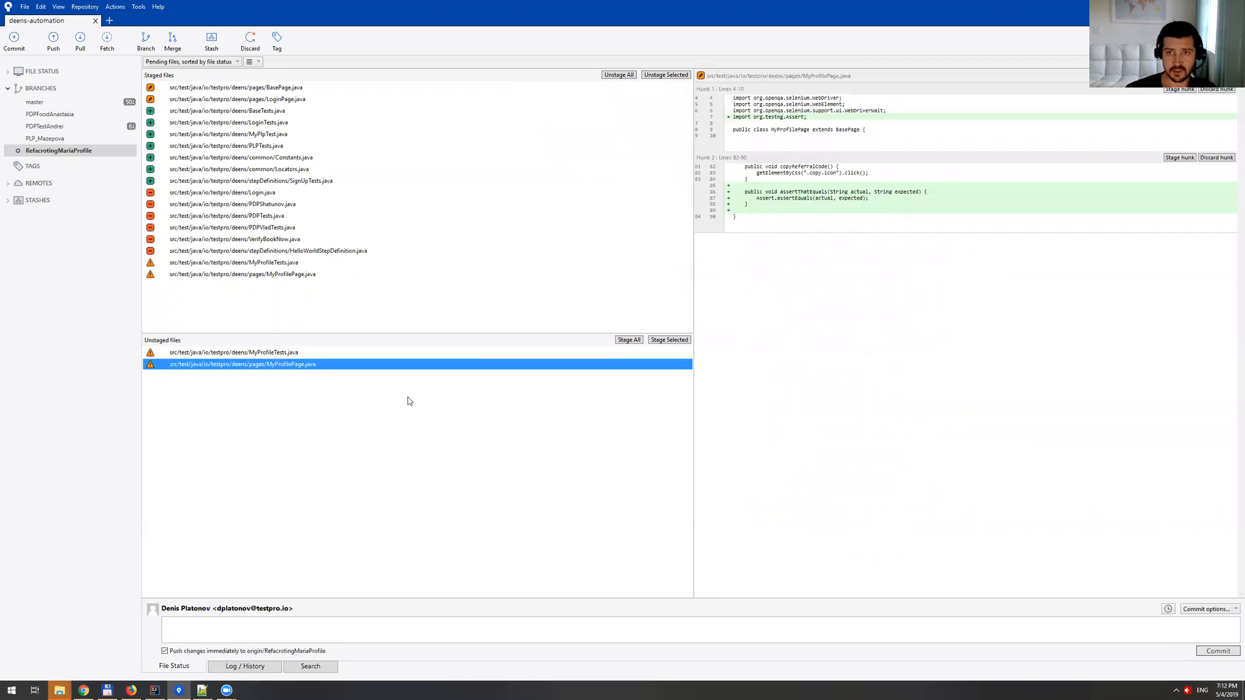
mouse_move(353, 390)
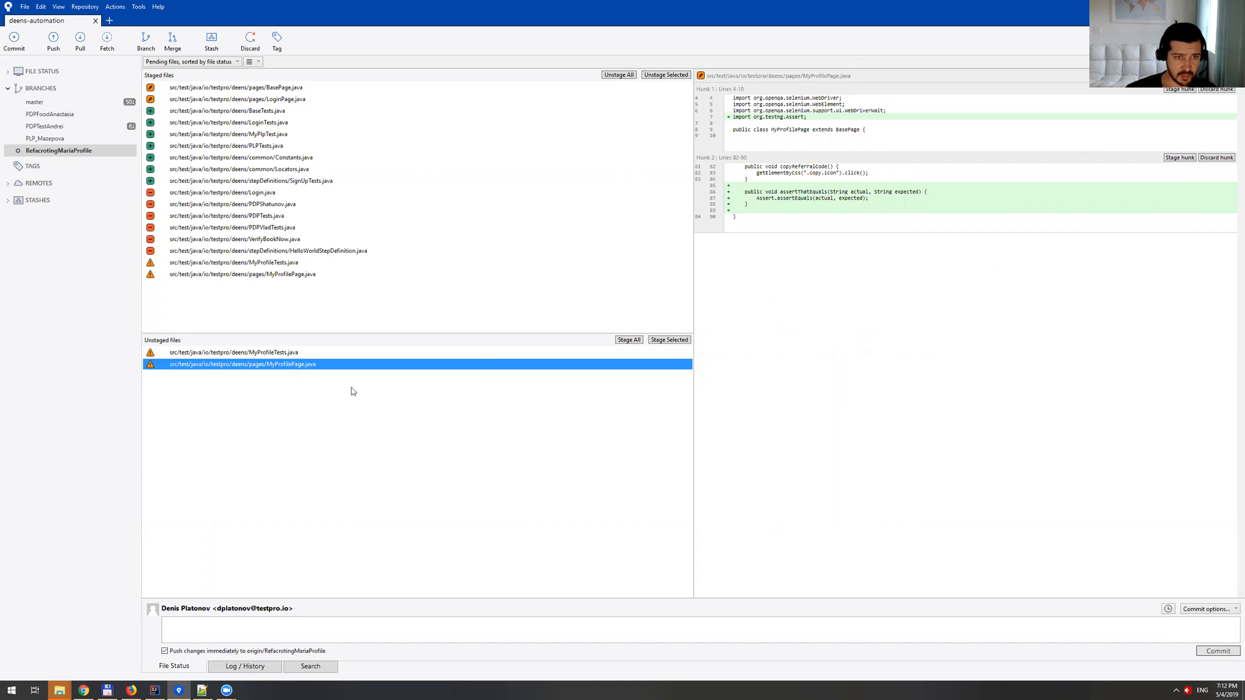
Stage MyProfilePage.java and review its diff with the Assert import and assertThatEquals method.
left_click(236, 351)
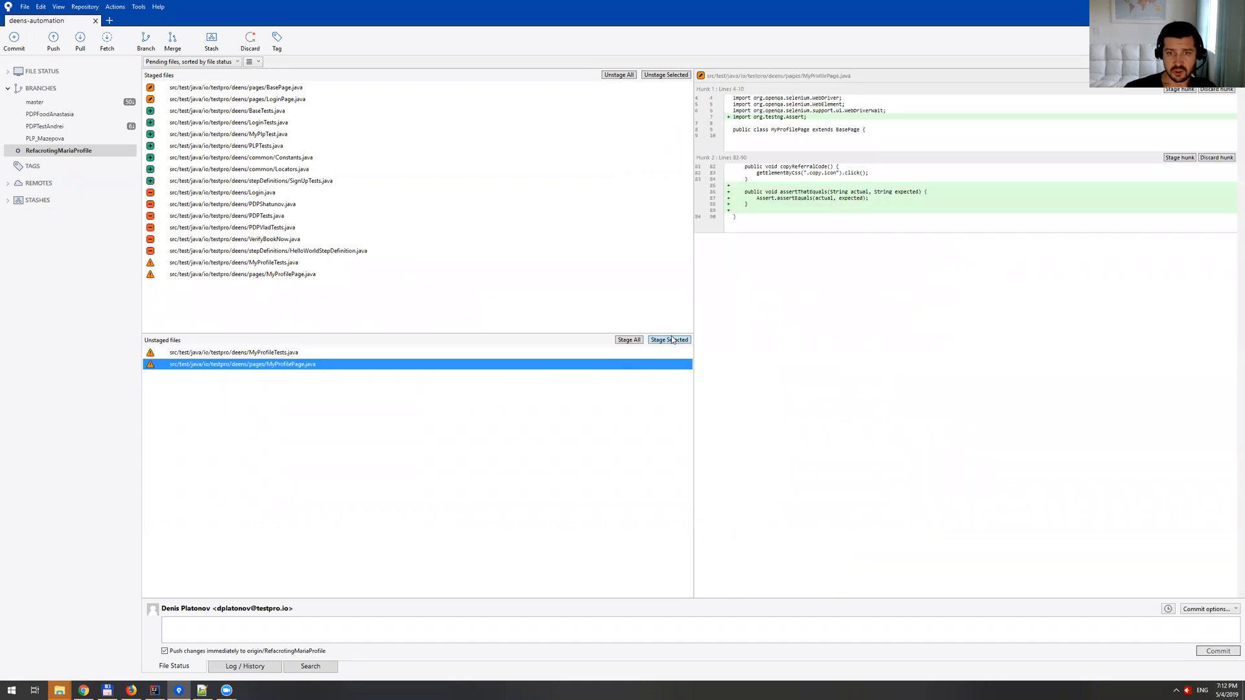
left_click(669, 338)
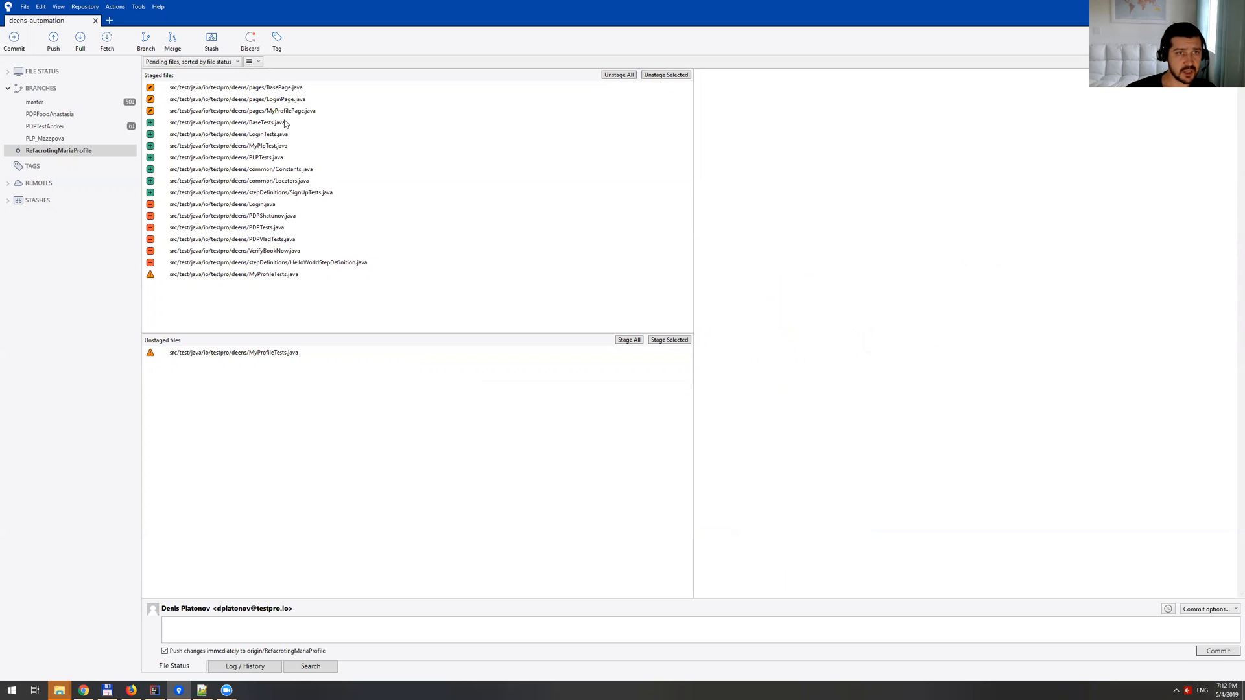
left_click(242, 111)
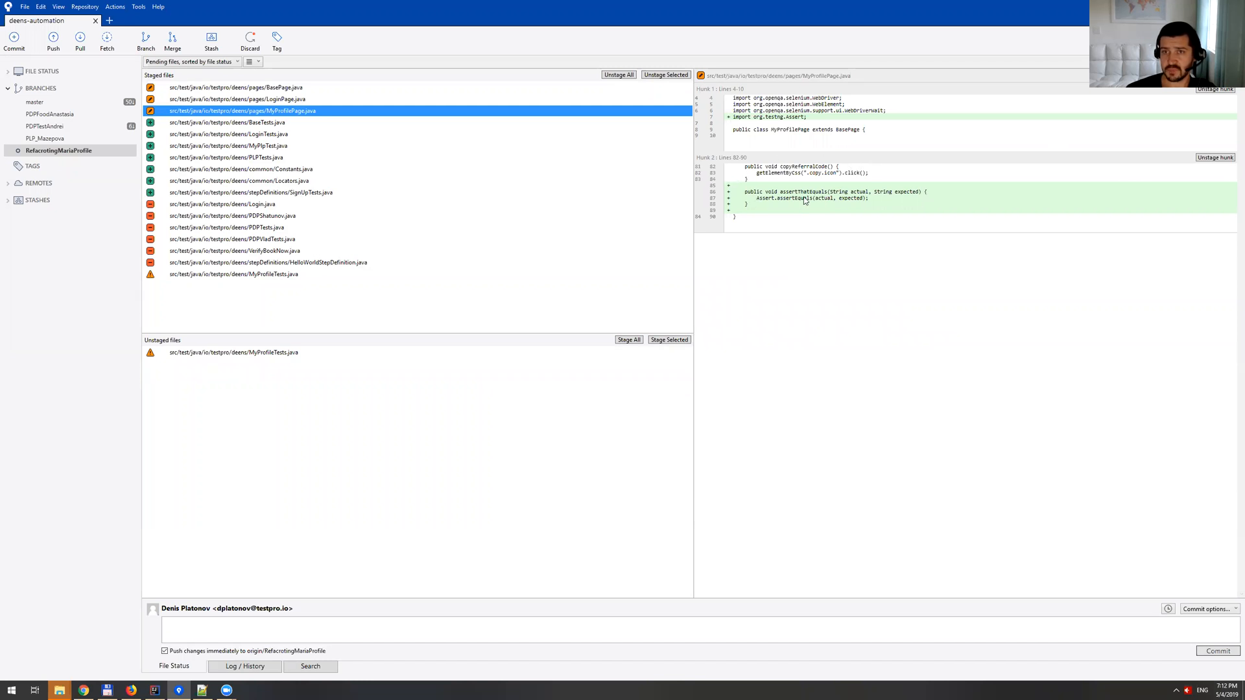
key("alt+tab")
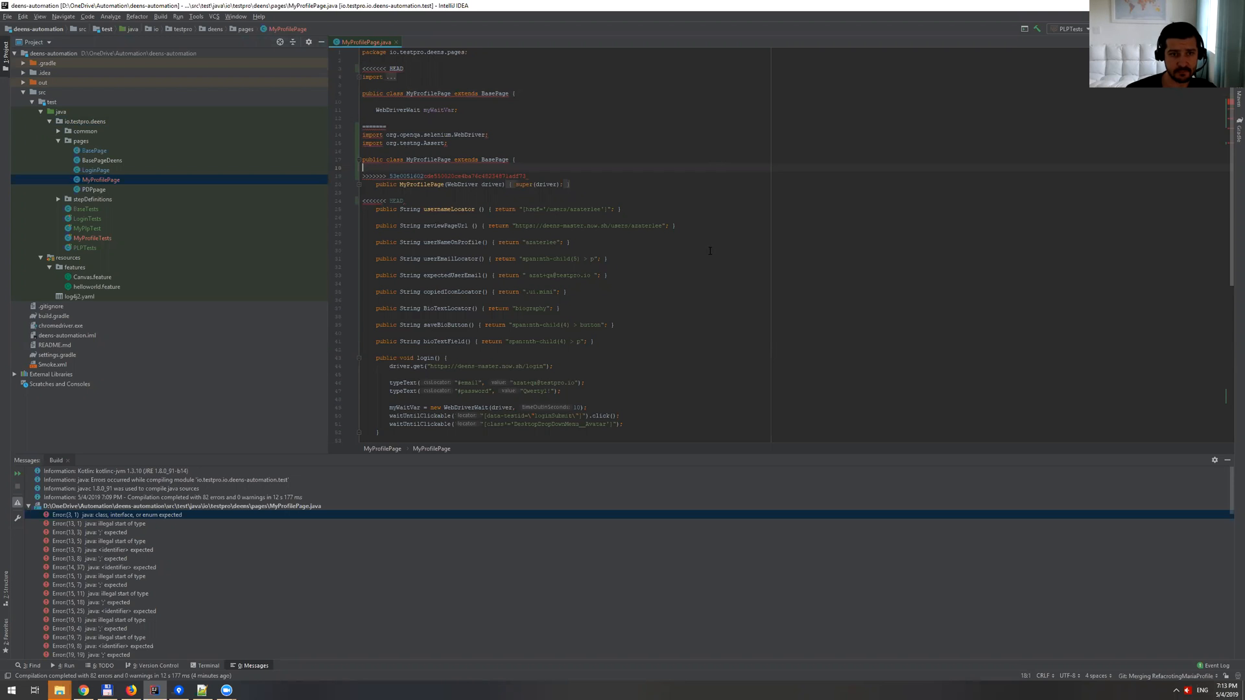
mouse_move(687, 254)
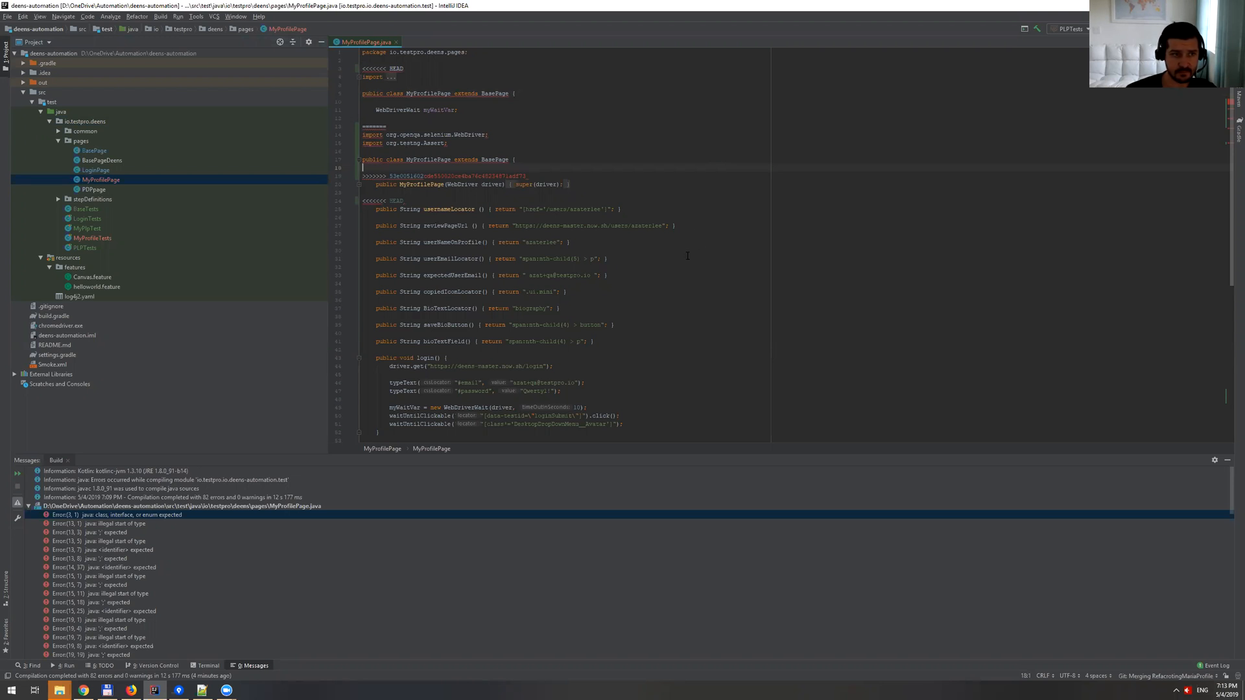
left_click(92, 237)
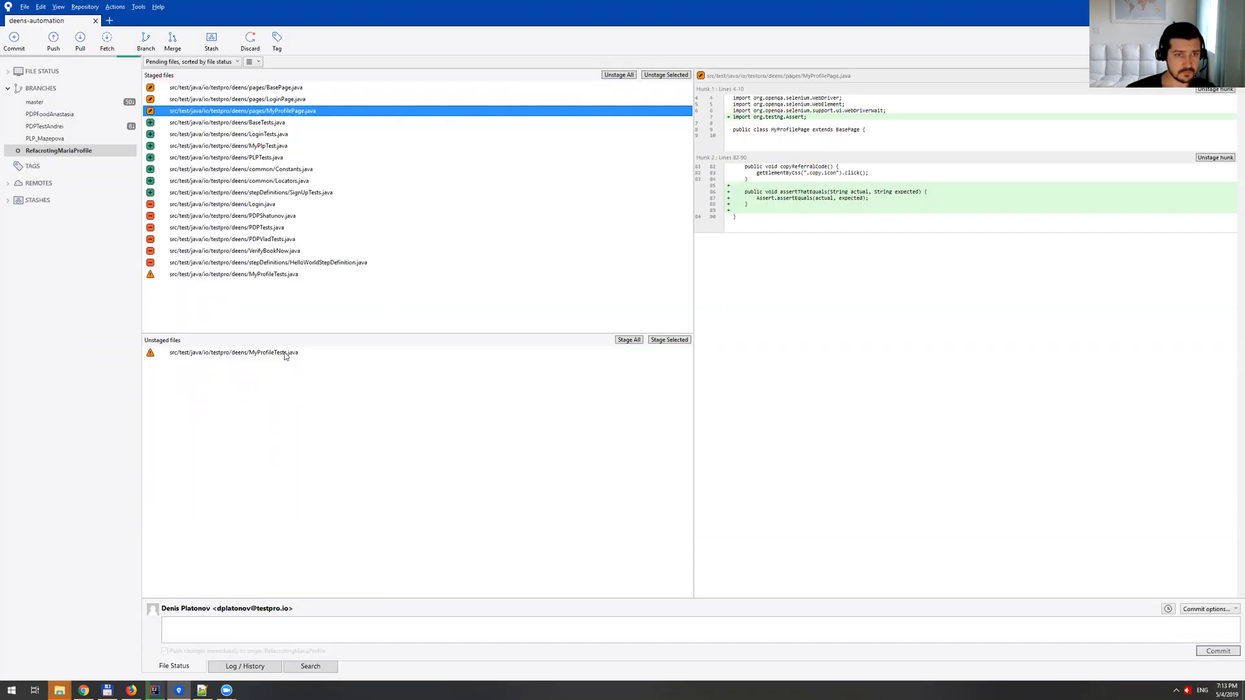
left_click(164, 651)
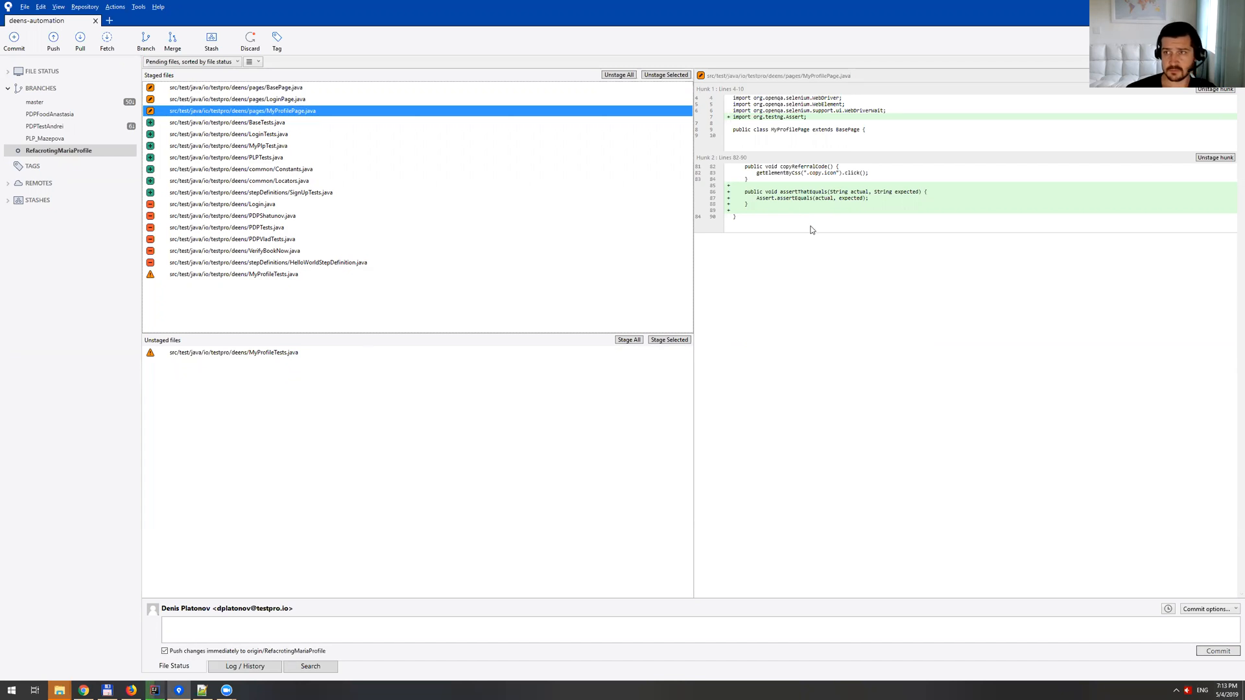
right_click(239, 110)
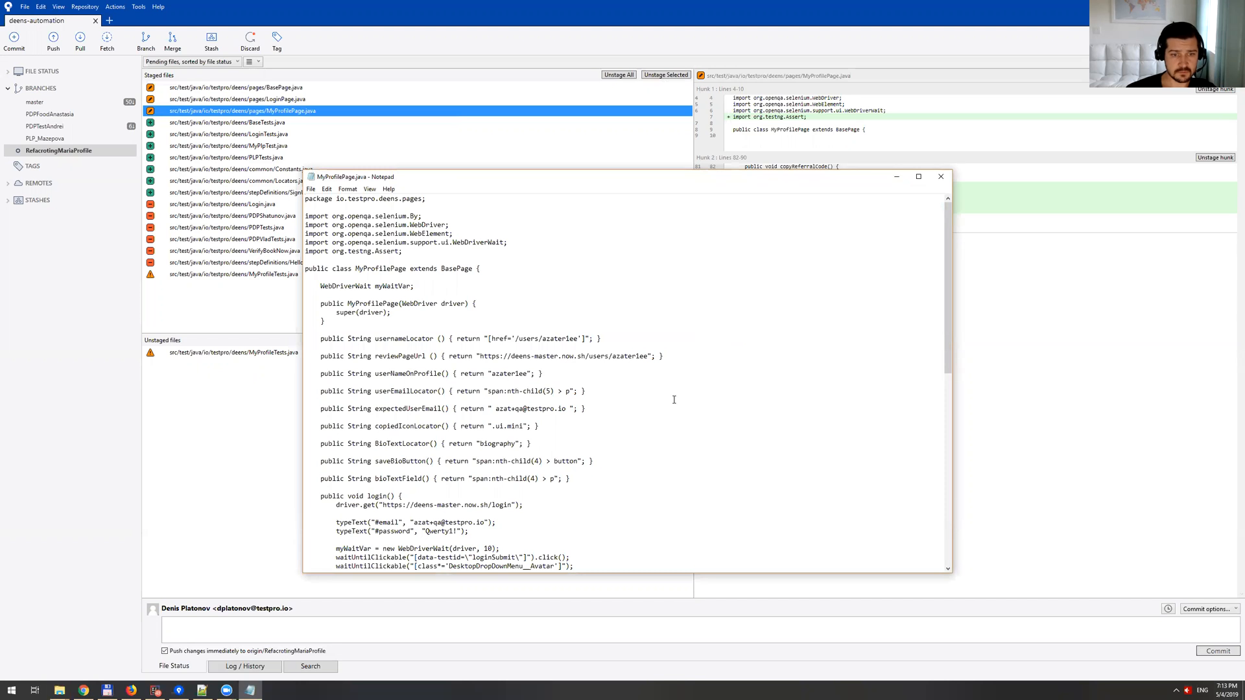
scroll("down", 3)
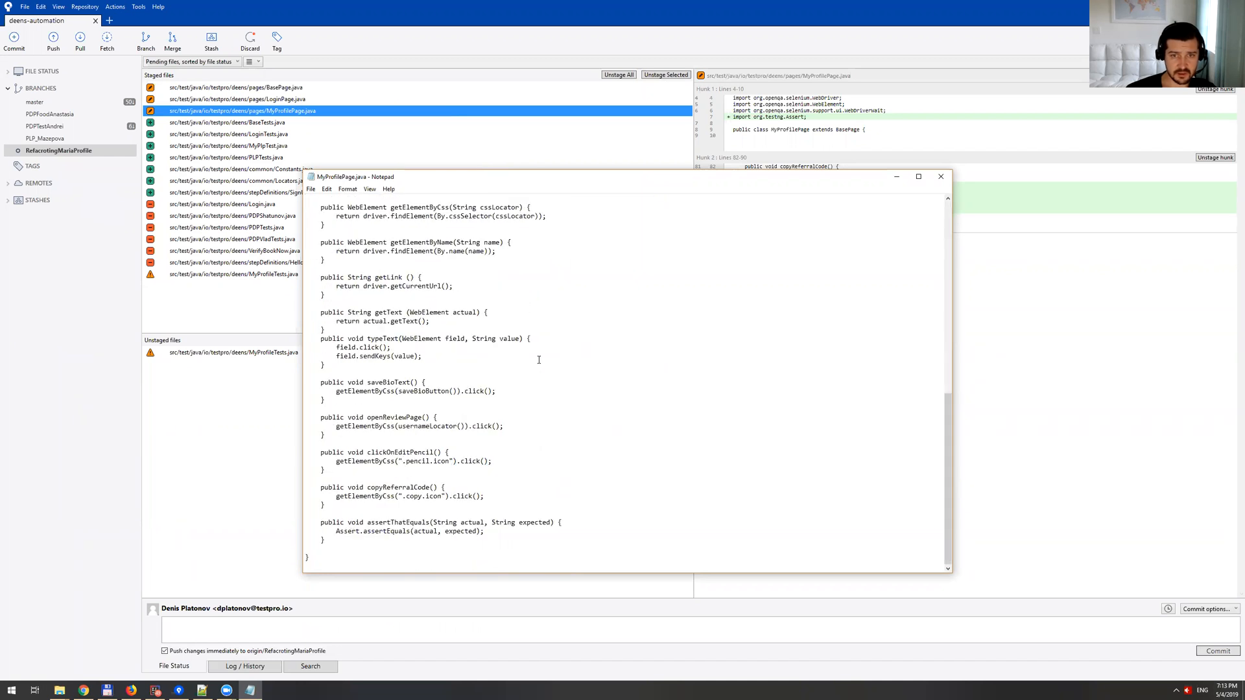
key("alt+tab")
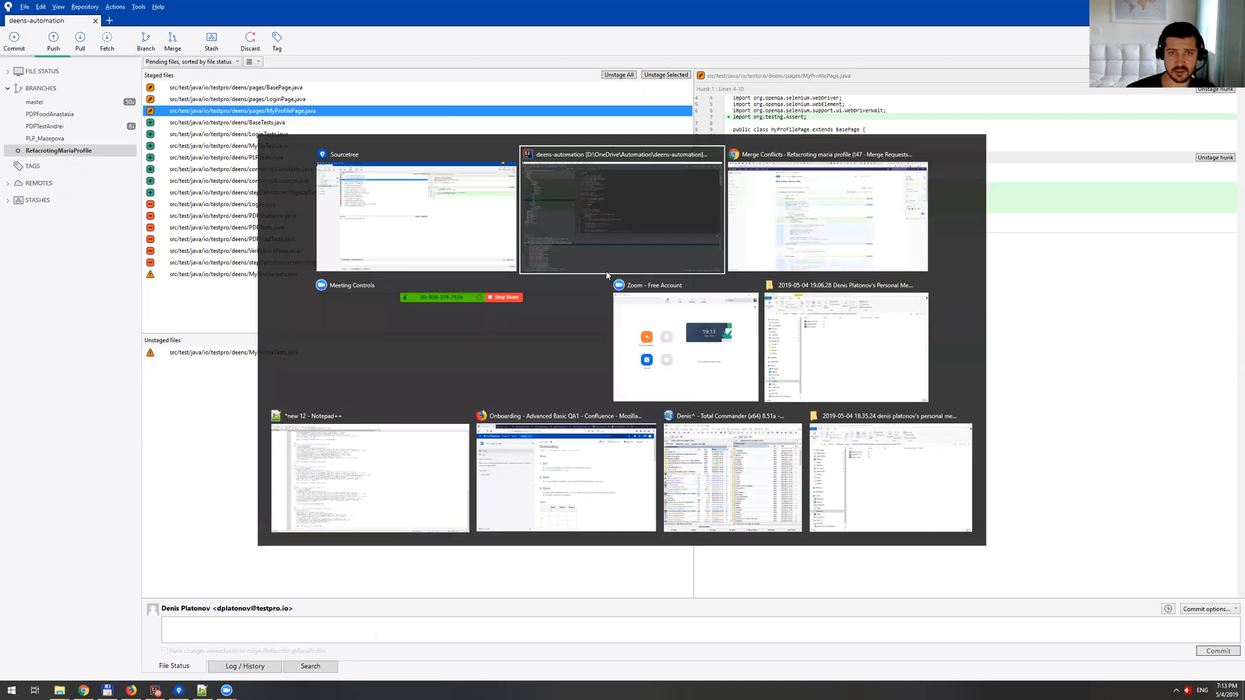
In IntelliJ IDEA, expand MyProfilePage.java's imports and highlight the assertThatEquals method at the end.
left_click(621, 210)
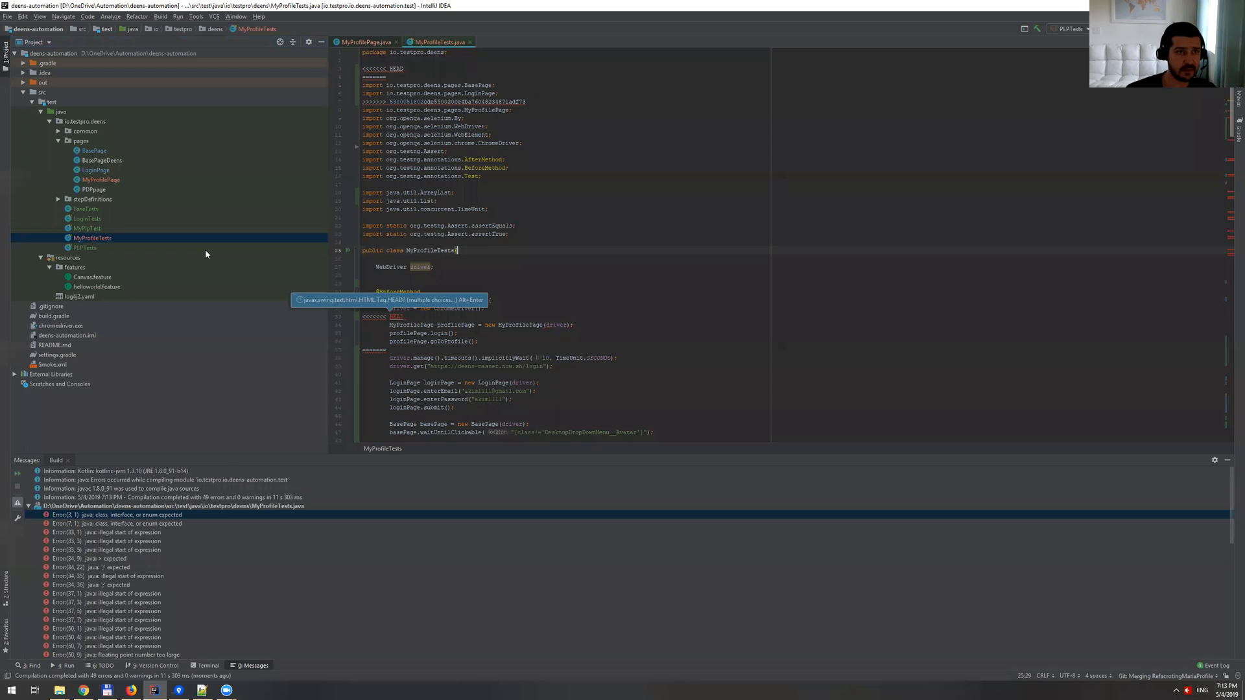
mouse_move(141, 253)
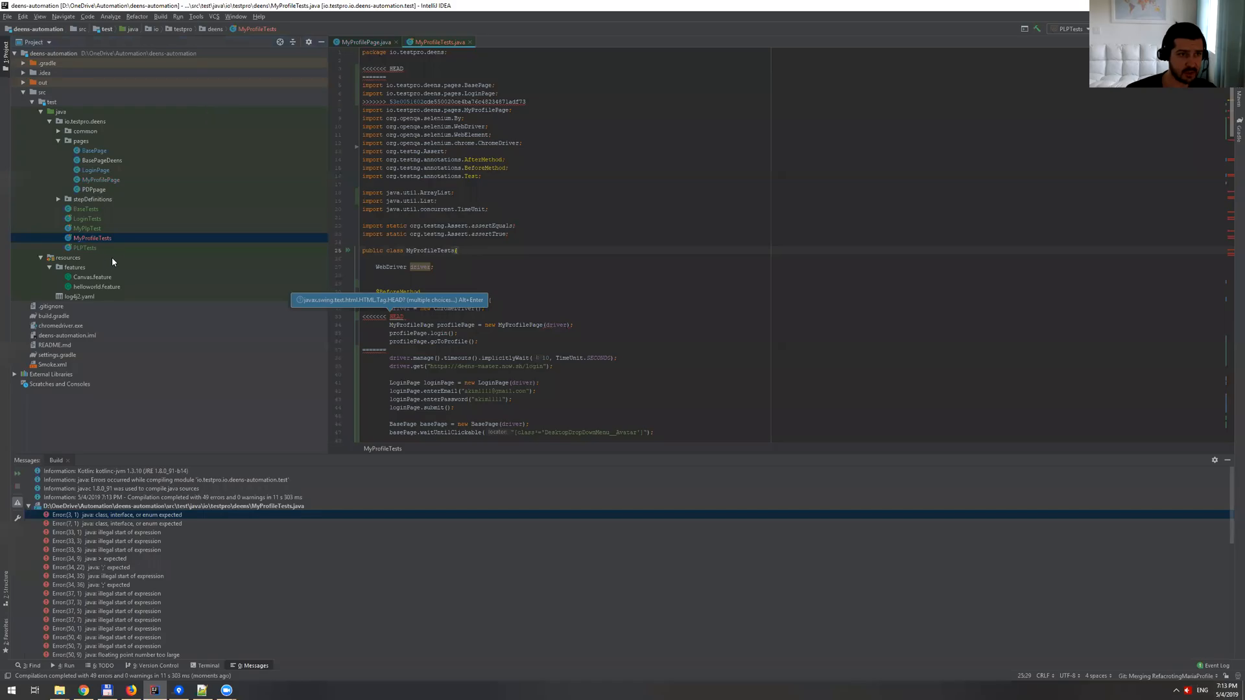
mouse_move(103, 250)
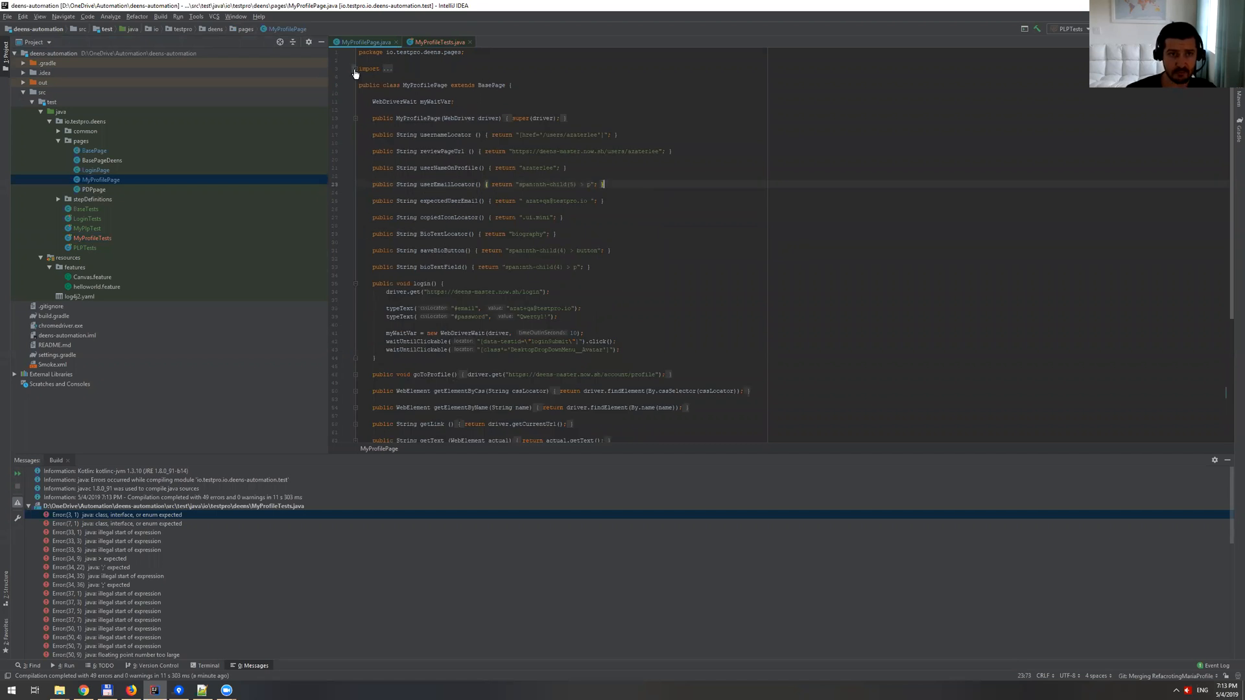
left_click(354, 69)
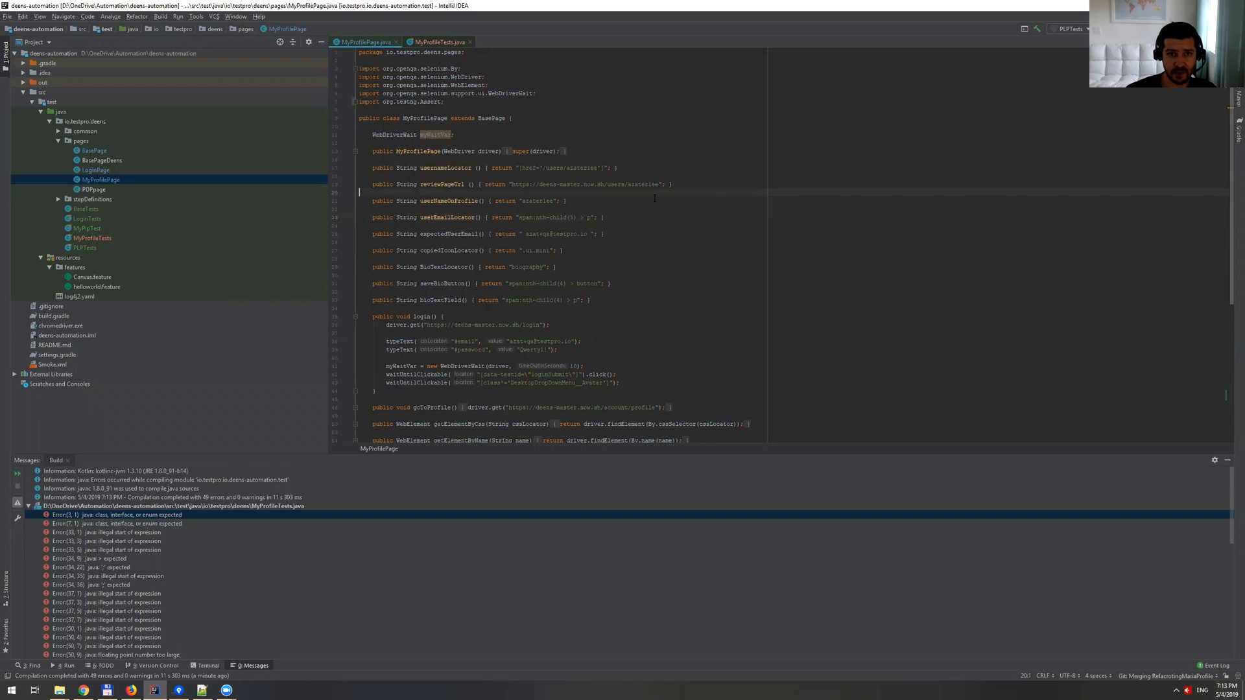
scroll("down", 3)
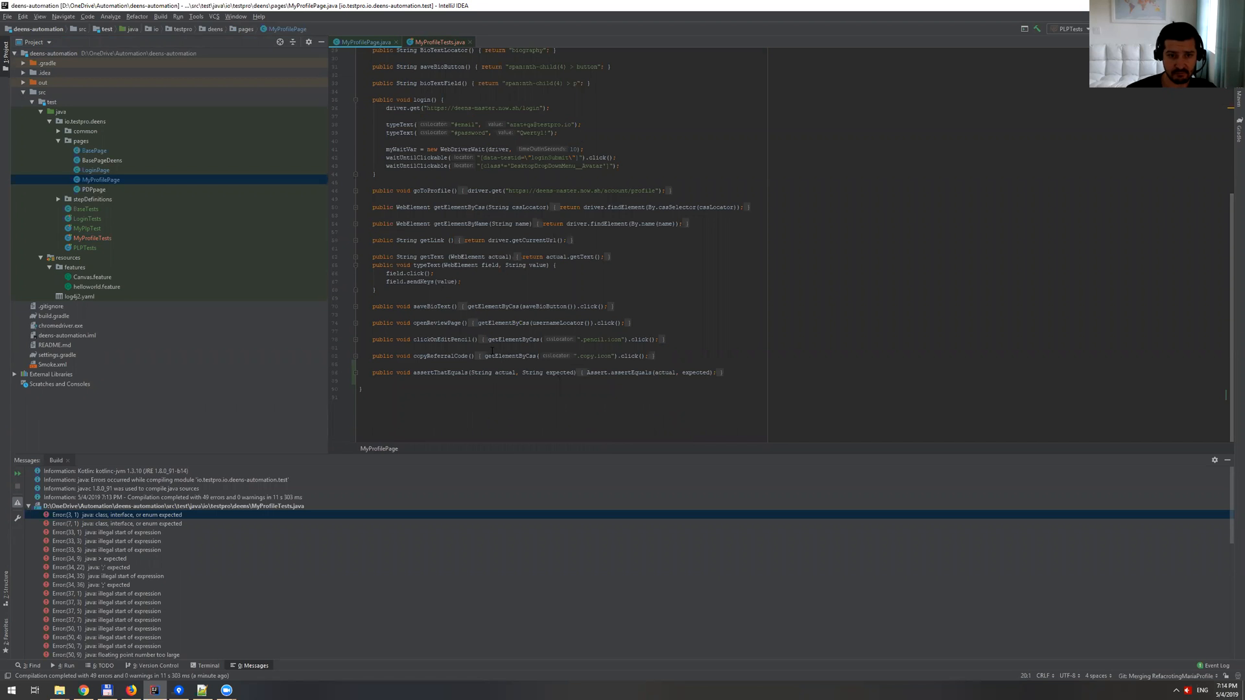
double_click(440, 372)
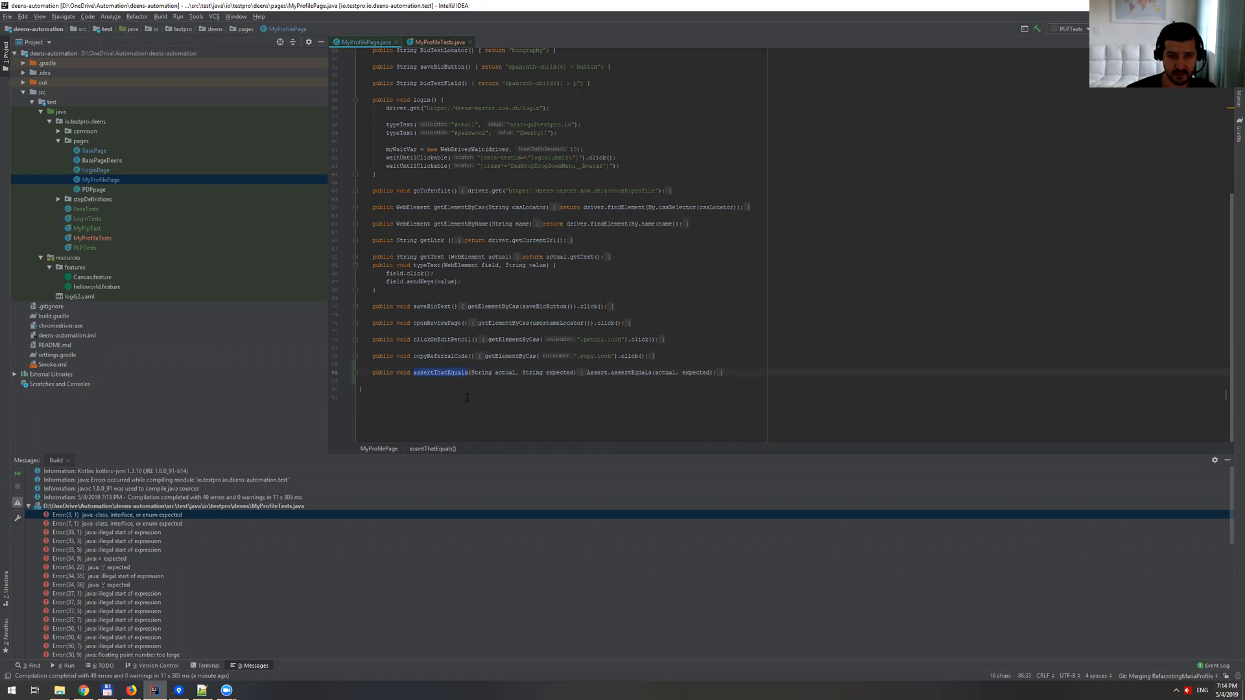